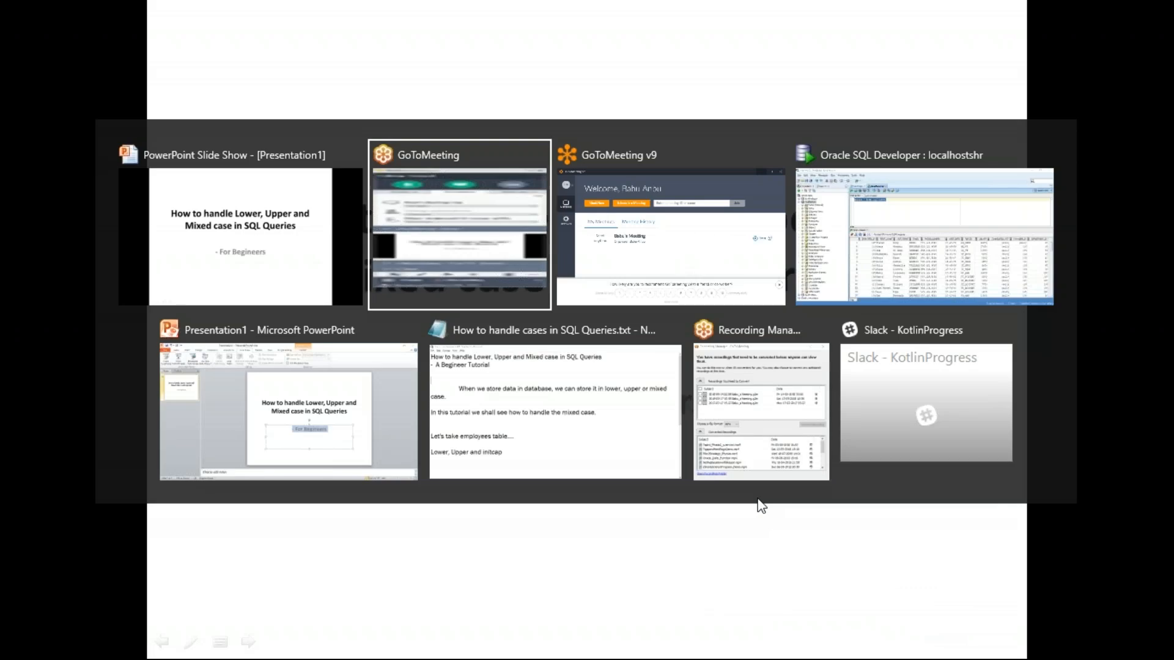
- Switch to the Oracle SQL Developer : localhostshr window showing the employees query results
click(922, 236)
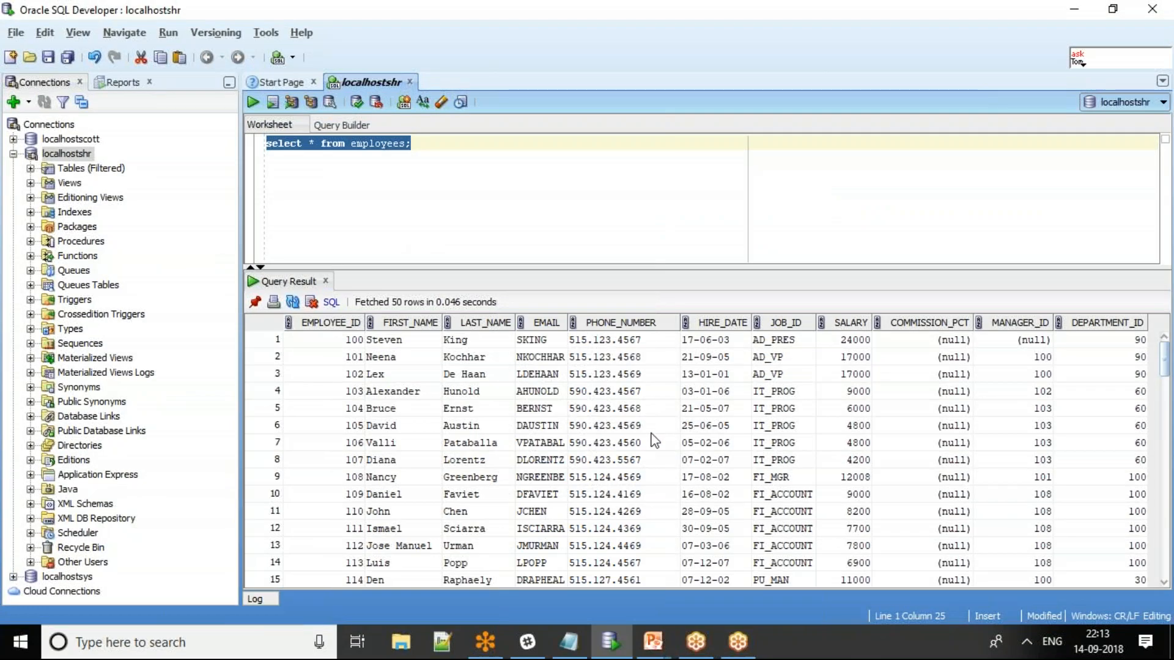
mouse_move(550, 289)
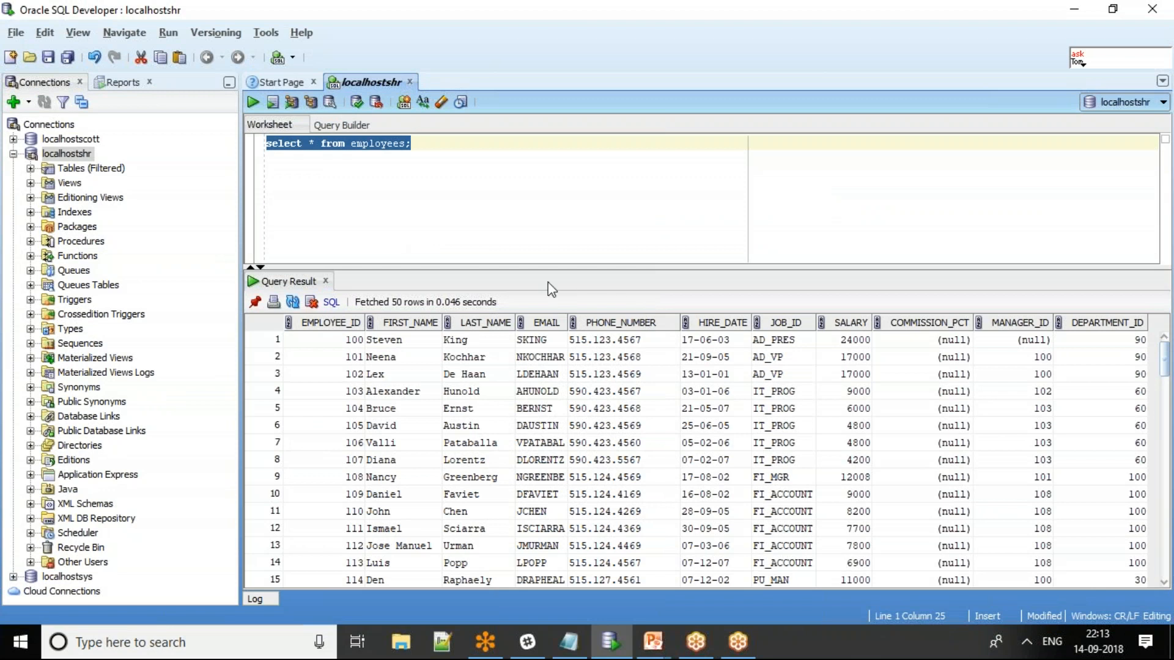
mouse_move(470, 340)
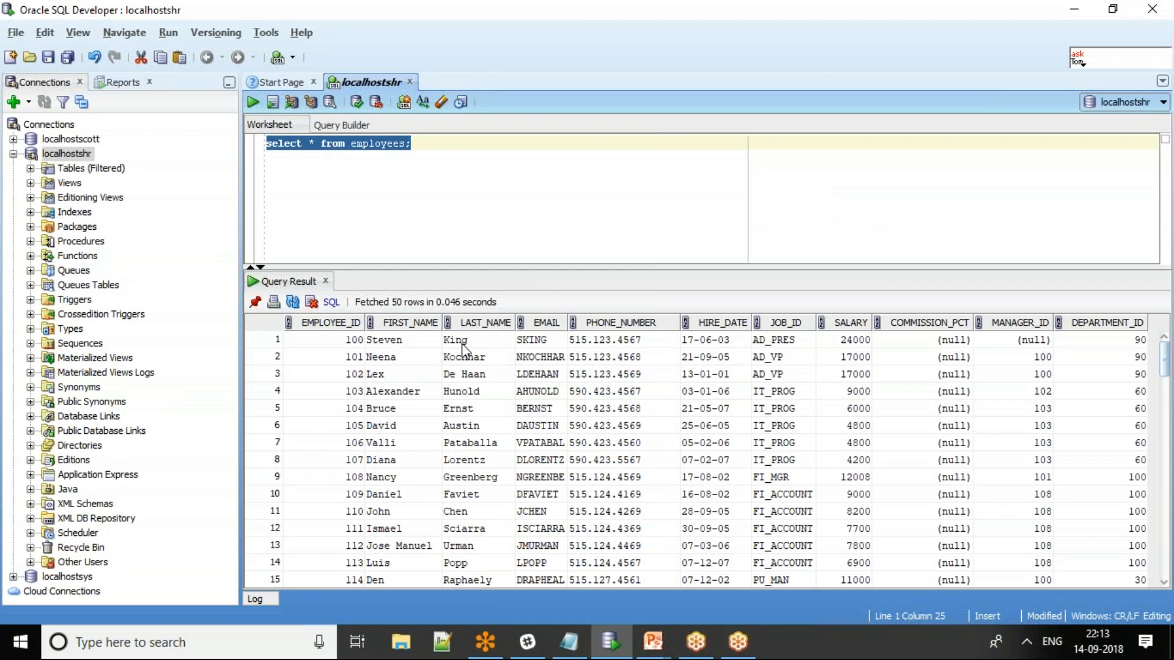
mouse_move(378, 350)
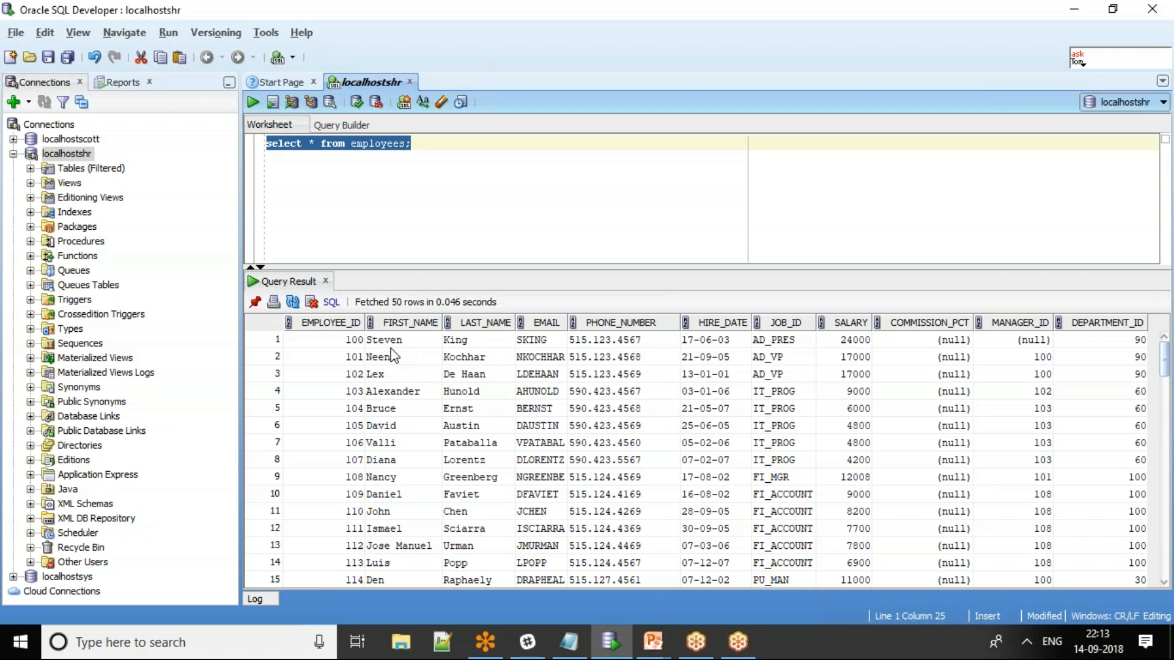
mouse_move(394, 348)
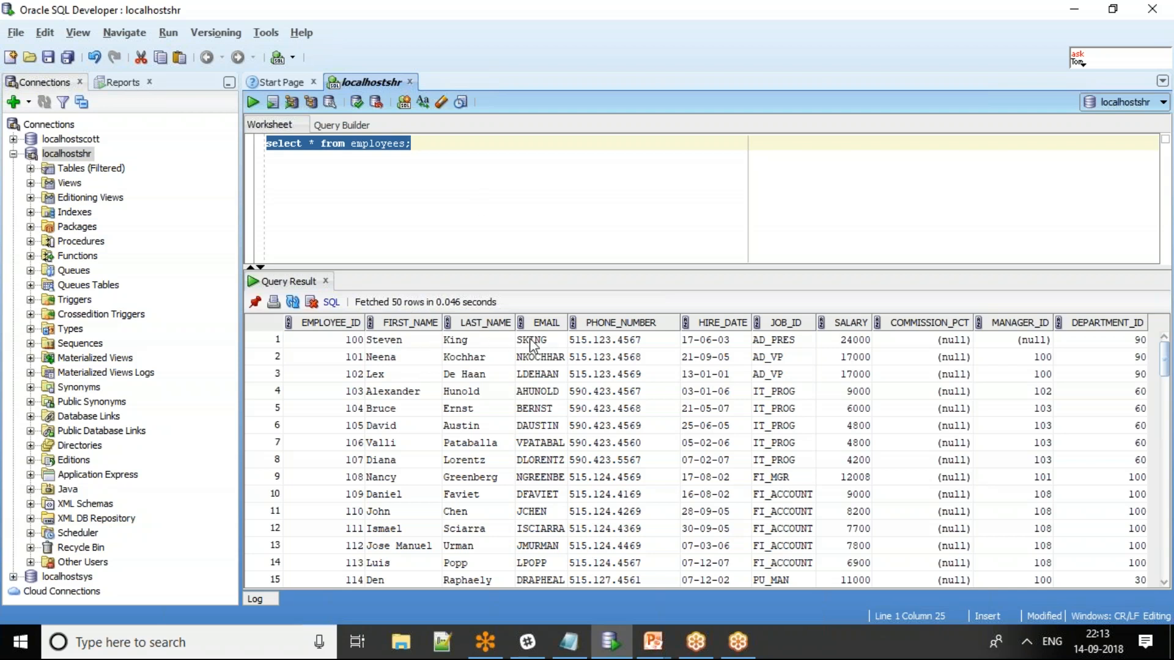
mouse_move(535, 346)
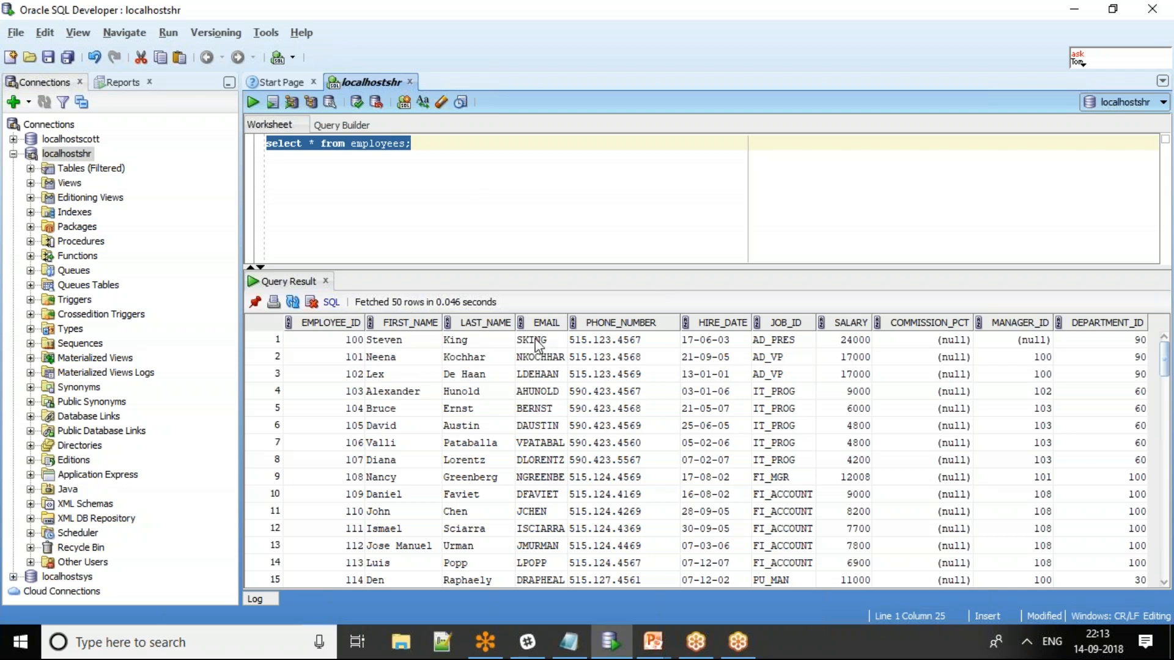
mouse_move(797, 354)
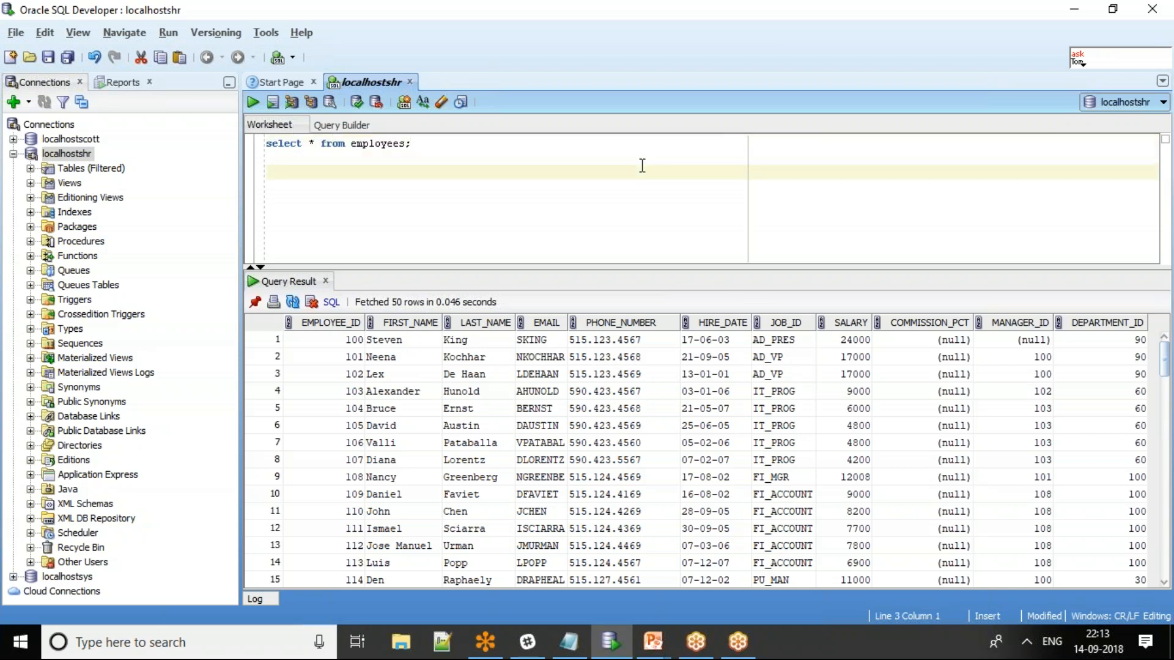
- Type 'select lower(first_name), upper(first_name), initcap(email), first_name, email from employees;'
text(select)
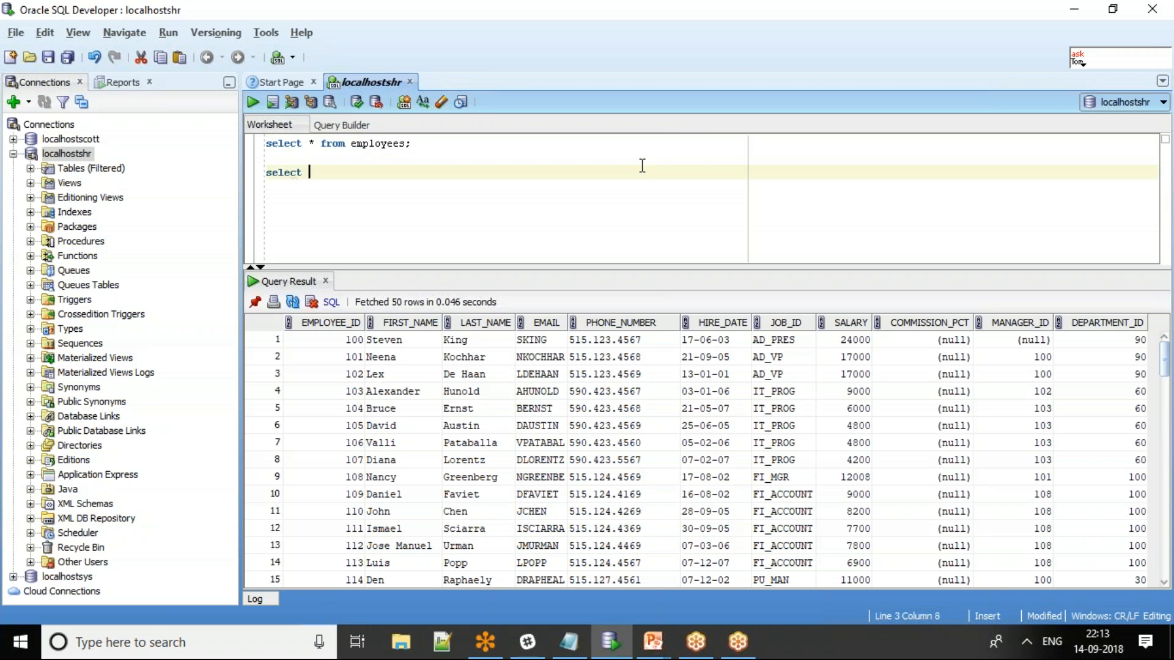
text(lower(f)
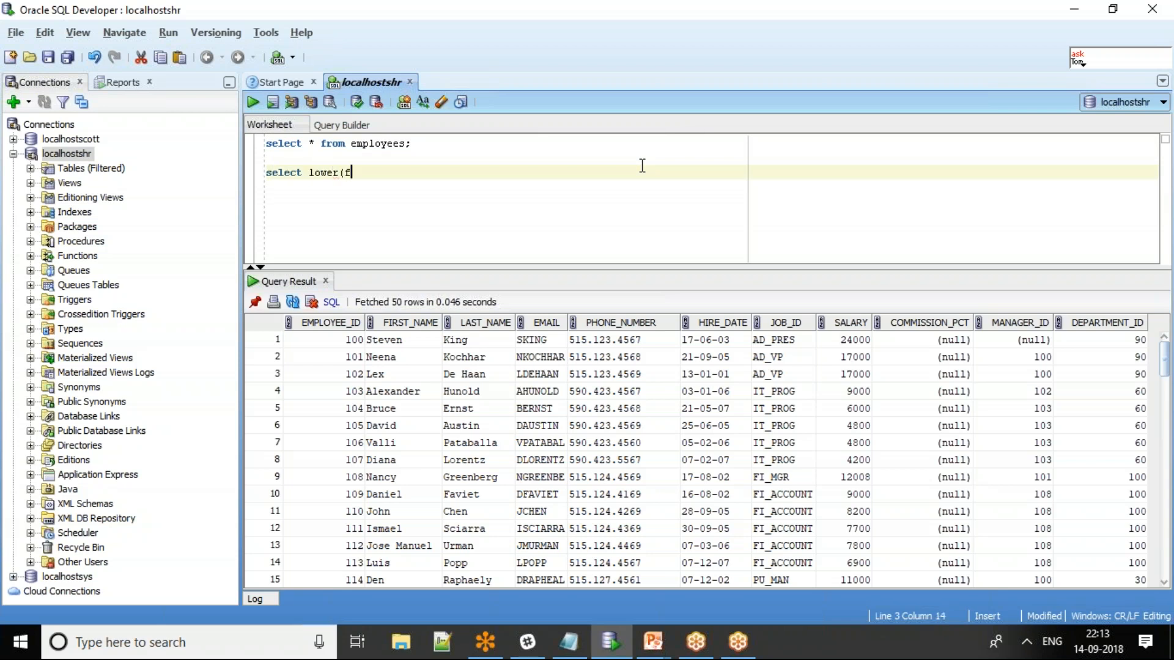
text(irst_name))
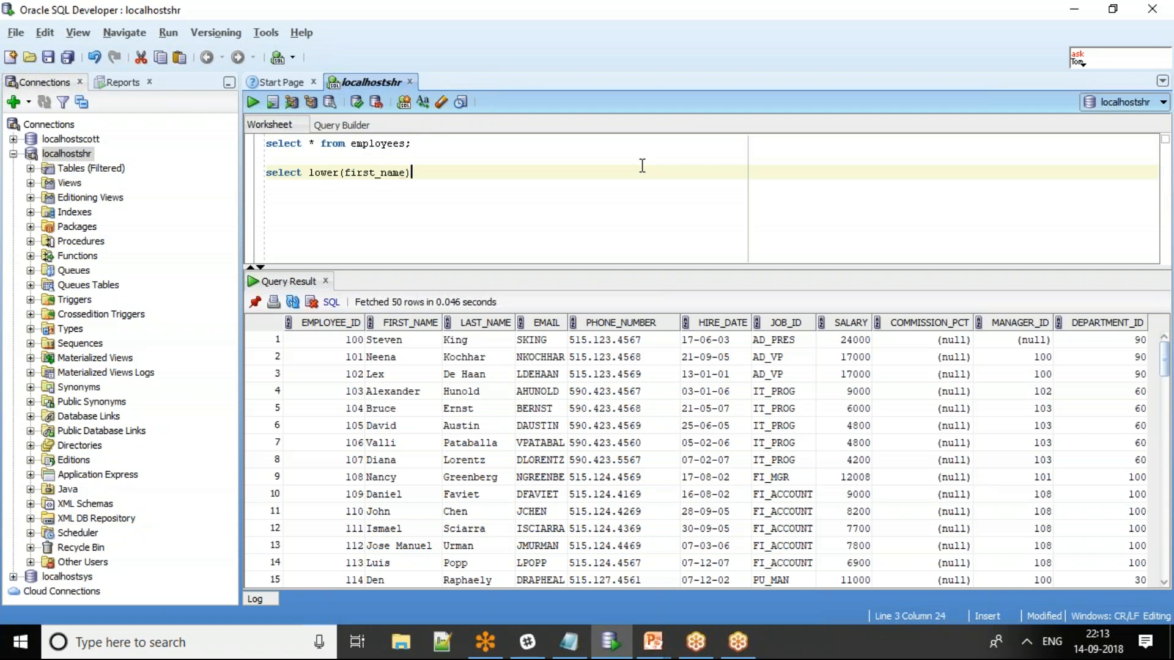
text(, upper)
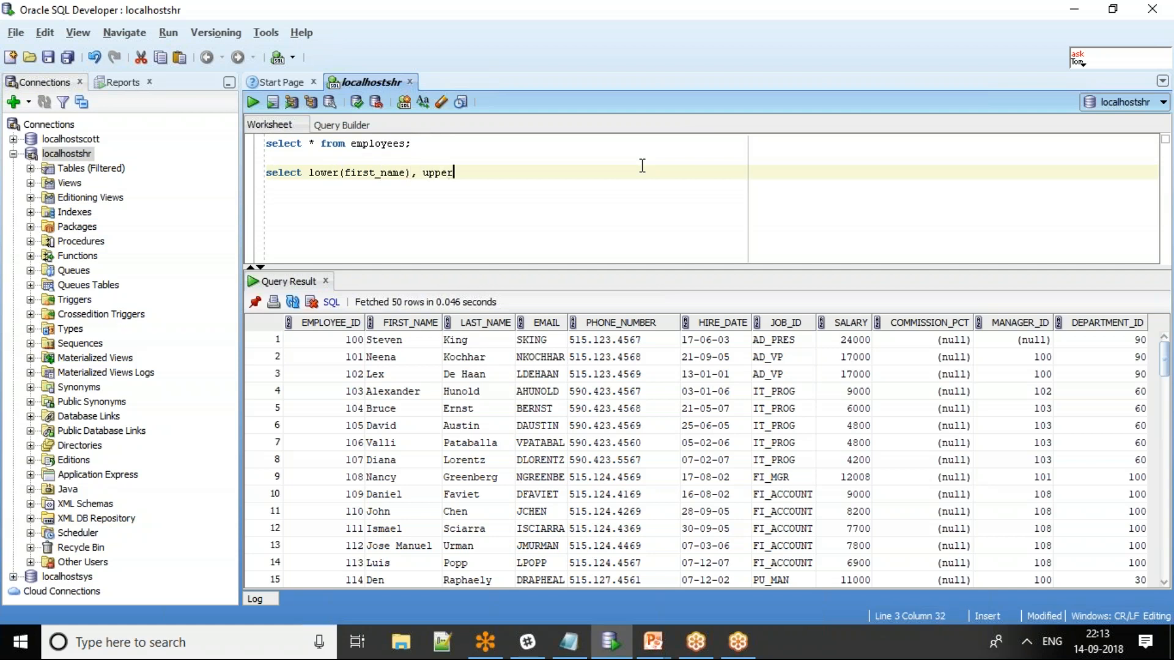
text((first_name)
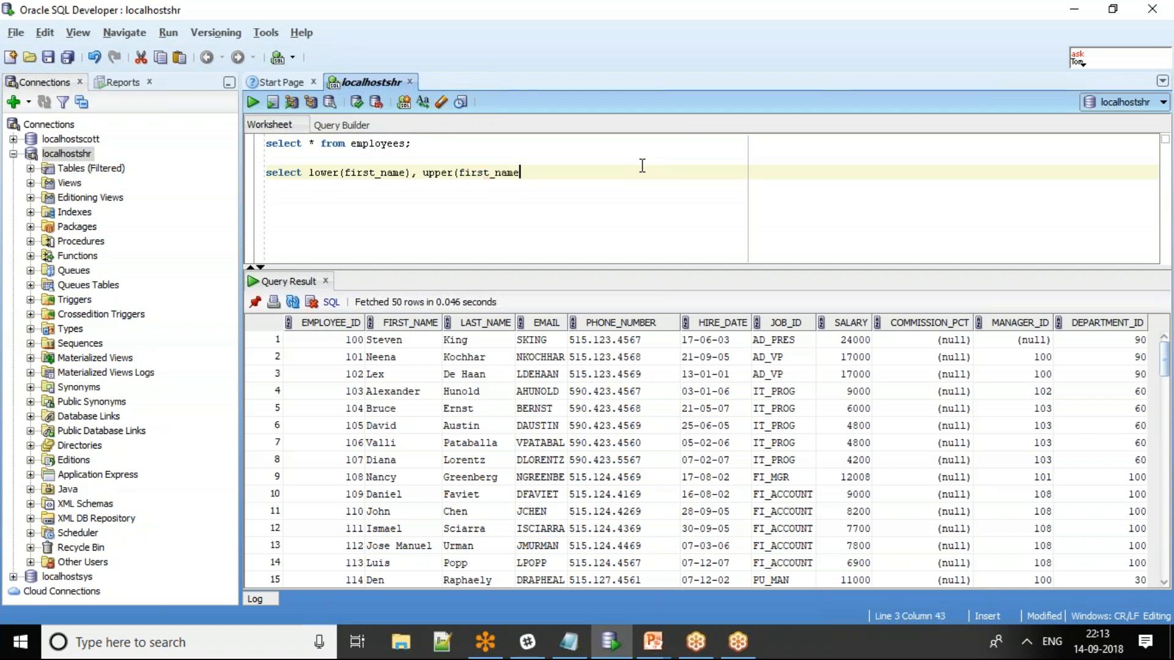
text(), i)
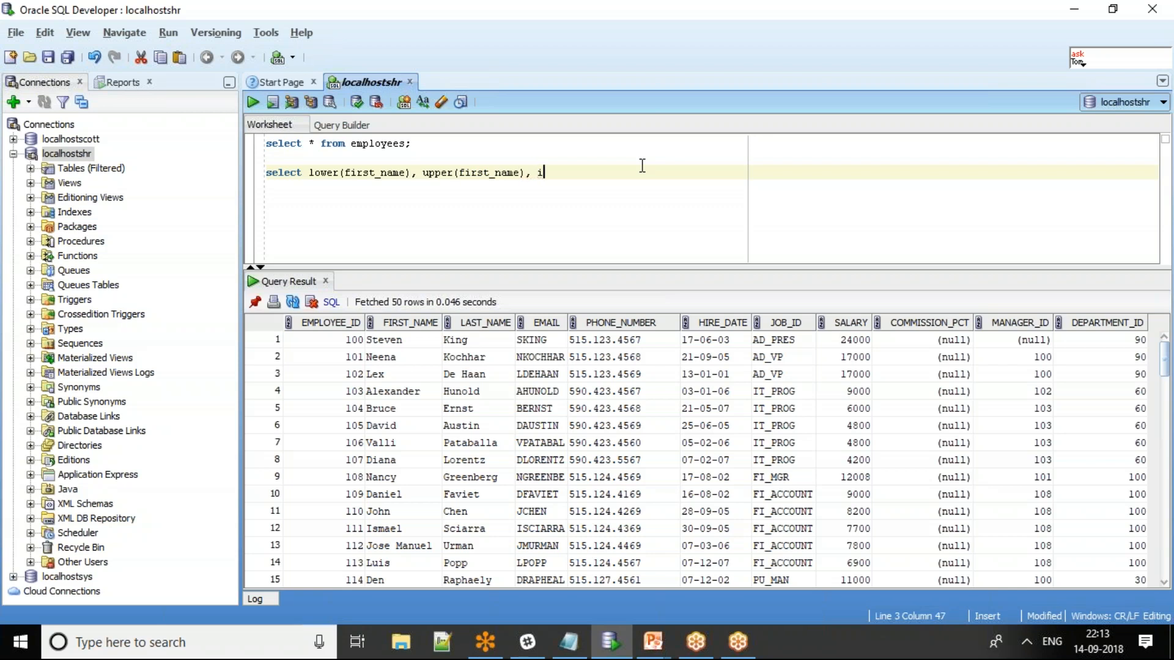
text(nitcap()
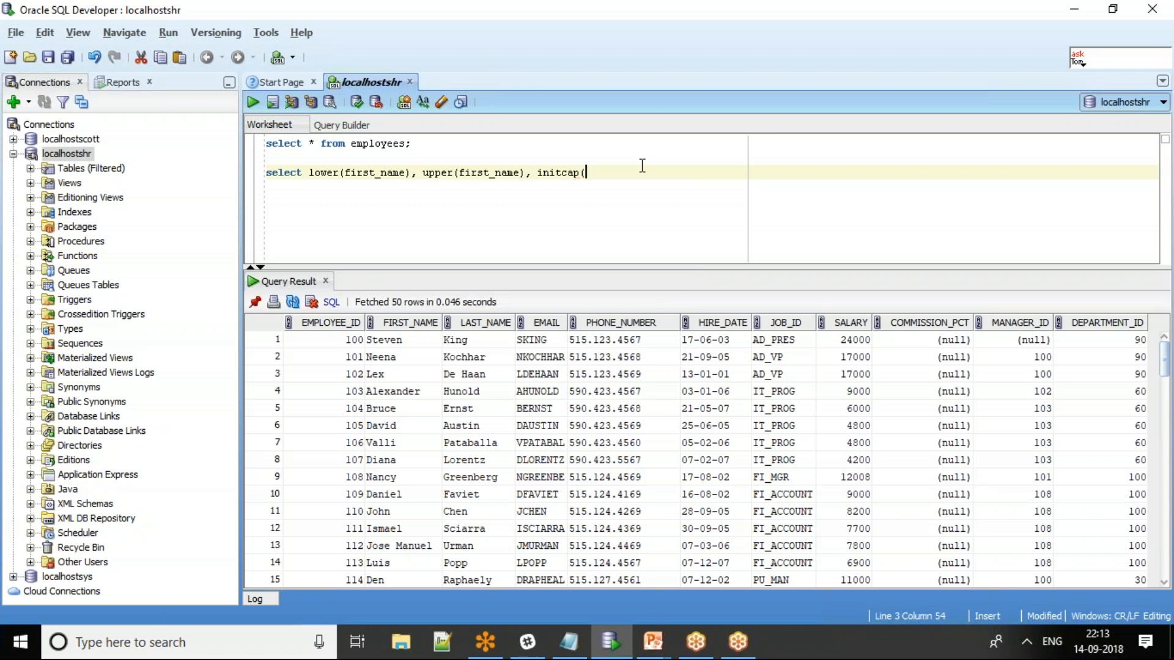
text(email)
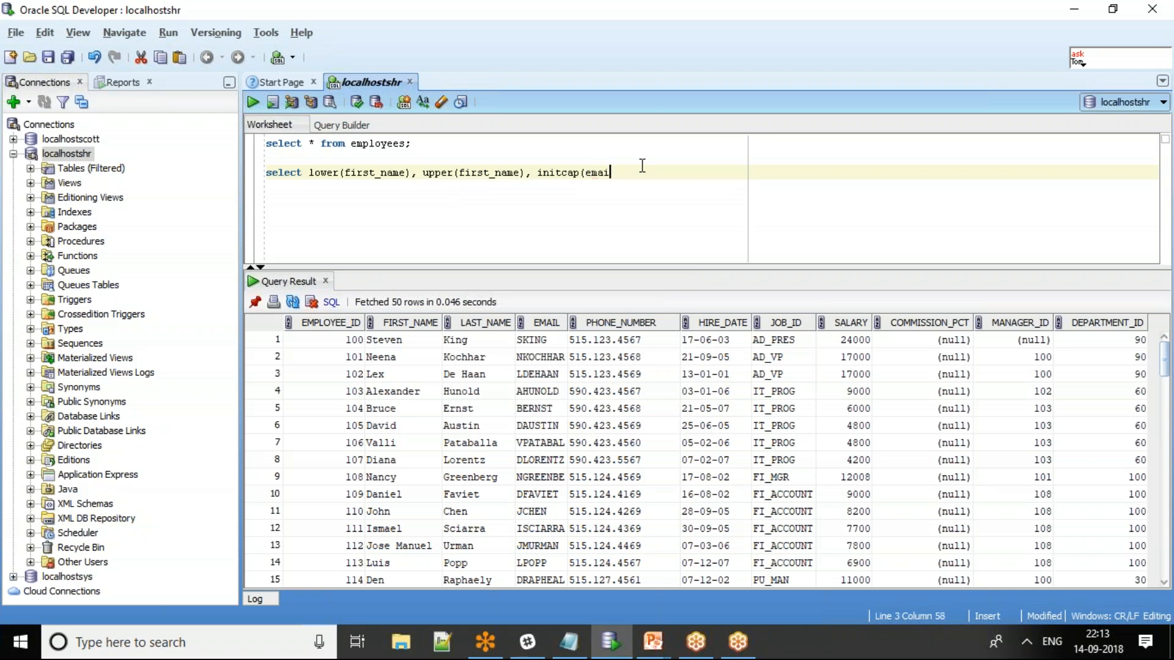
text(), firs)
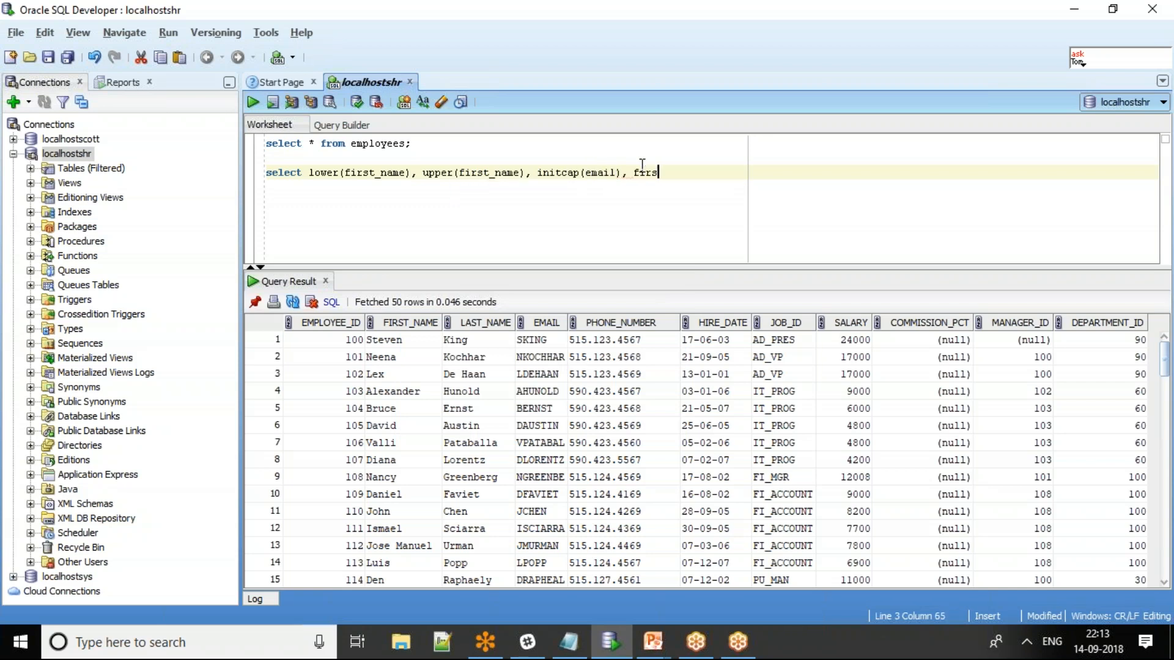
text(t_name,)
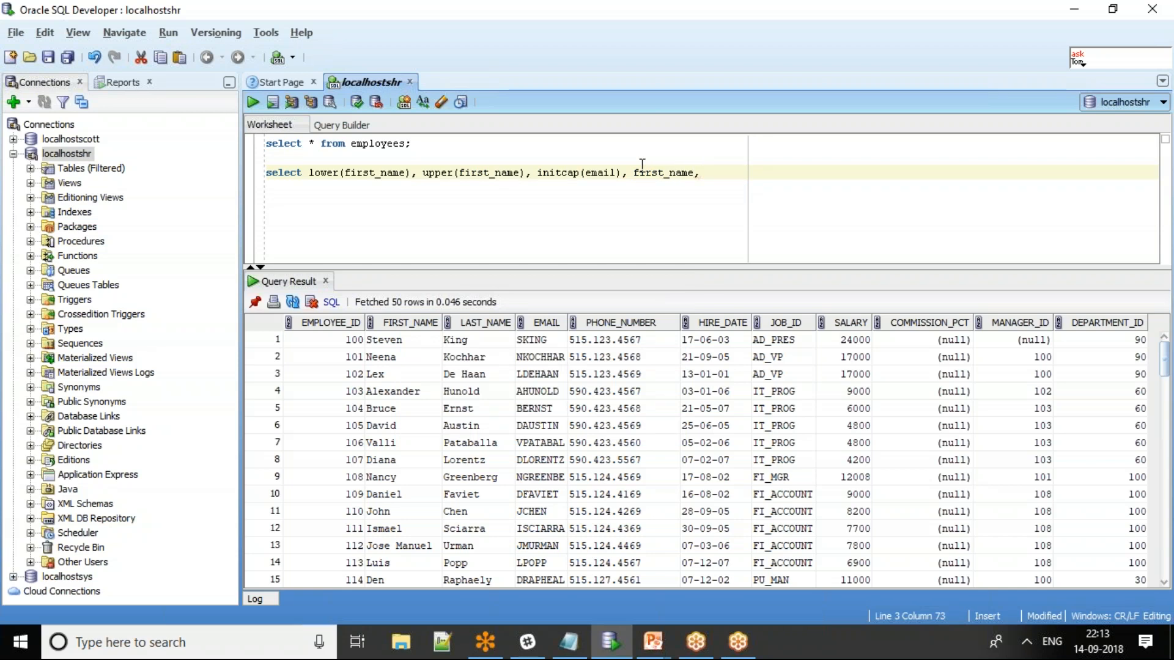
text(email from empl)
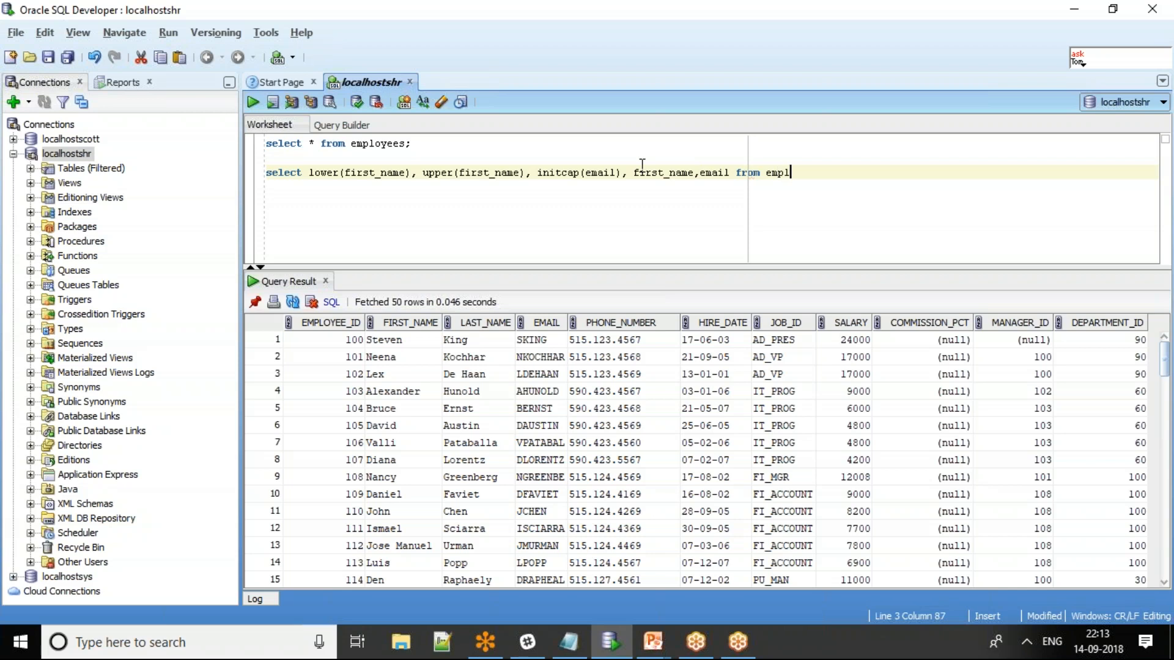
text(oyees;)
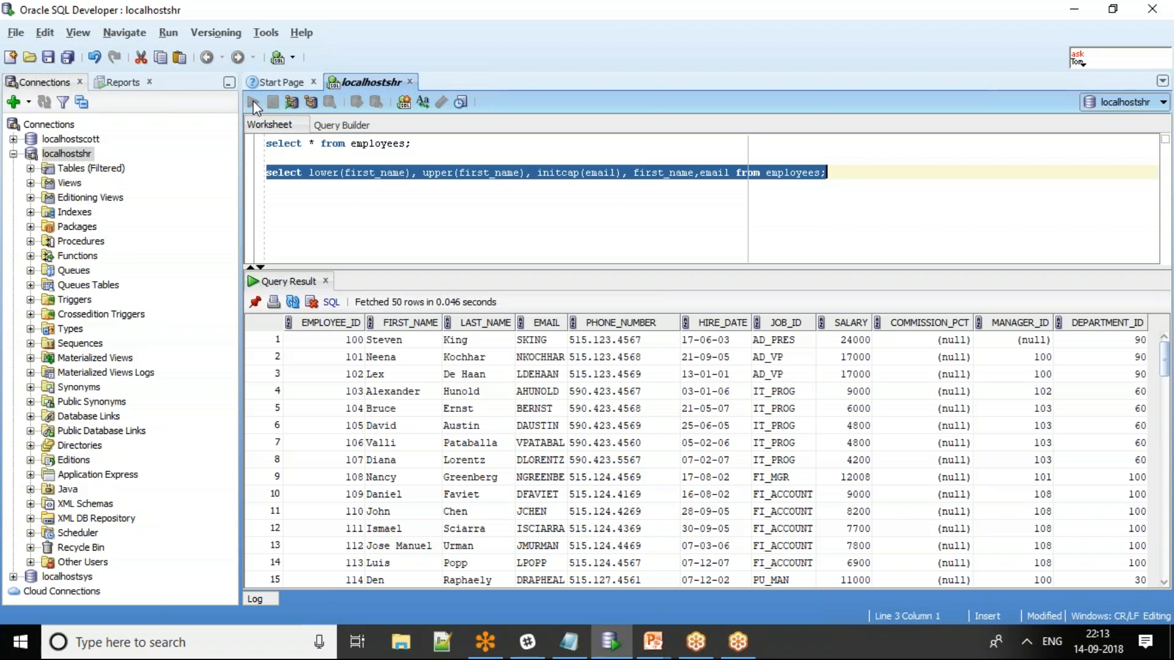
click(253, 102)
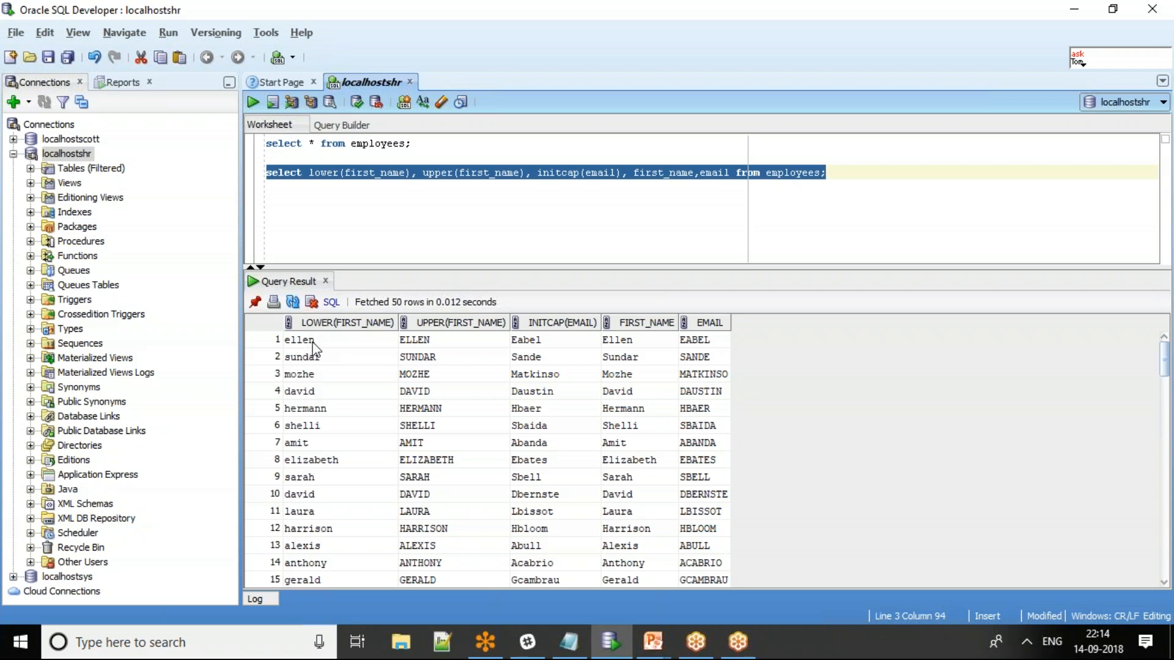
mouse_move(314, 356)
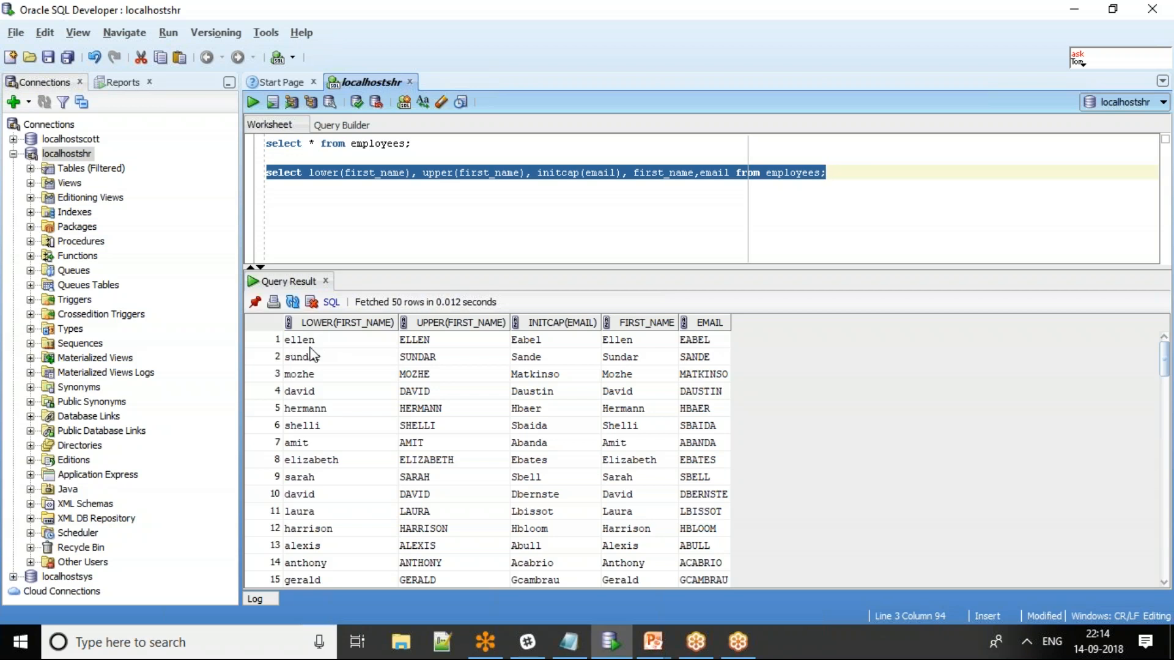
mouse_move(622, 347)
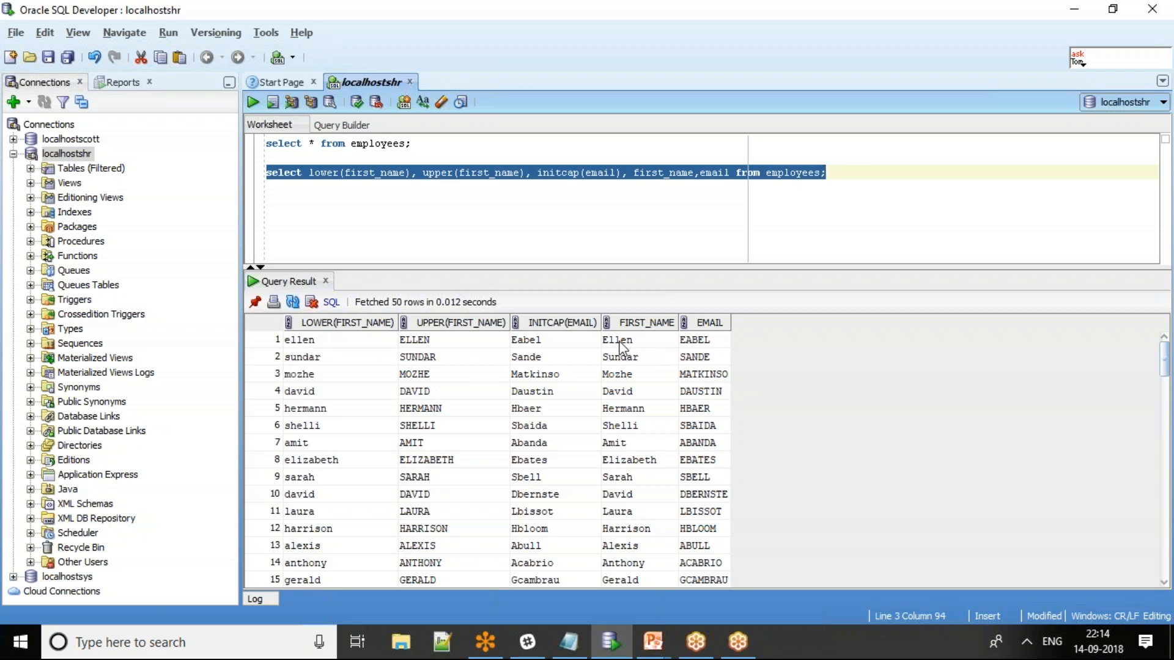
mouse_move(616, 350)
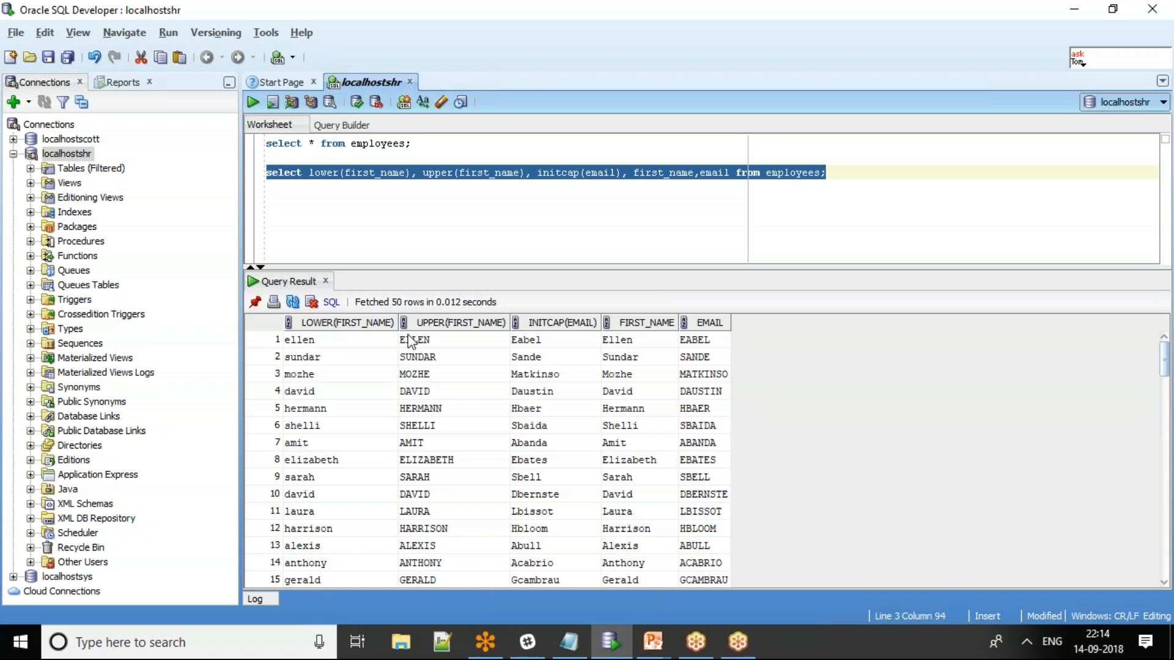
mouse_move(540, 339)
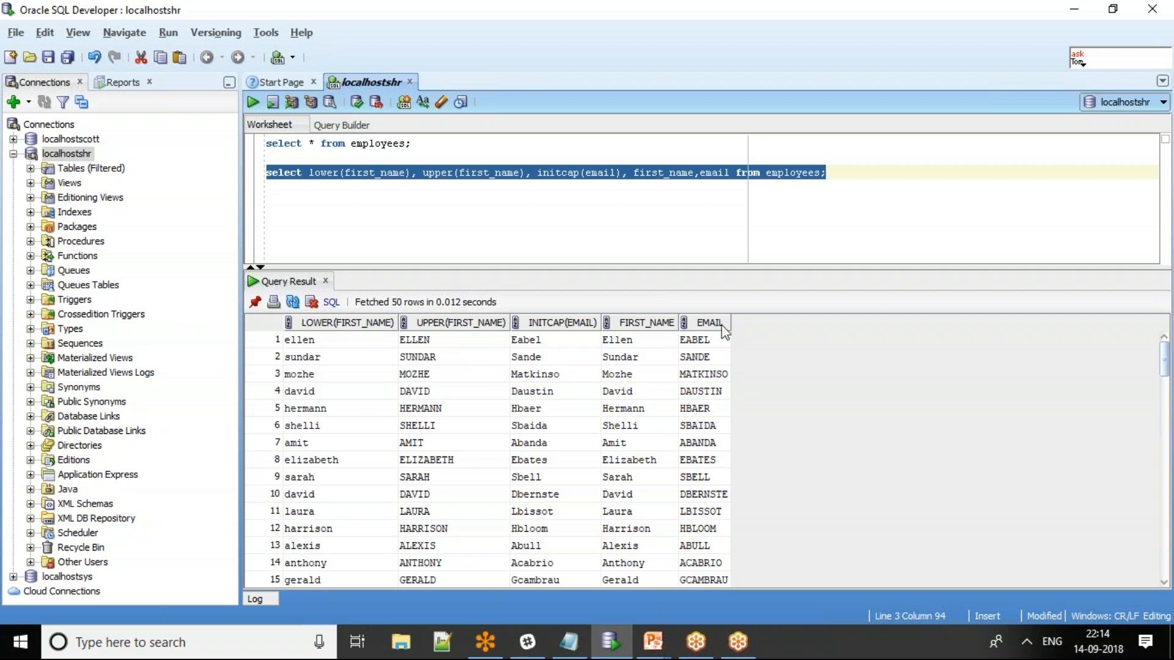
mouse_move(524, 351)
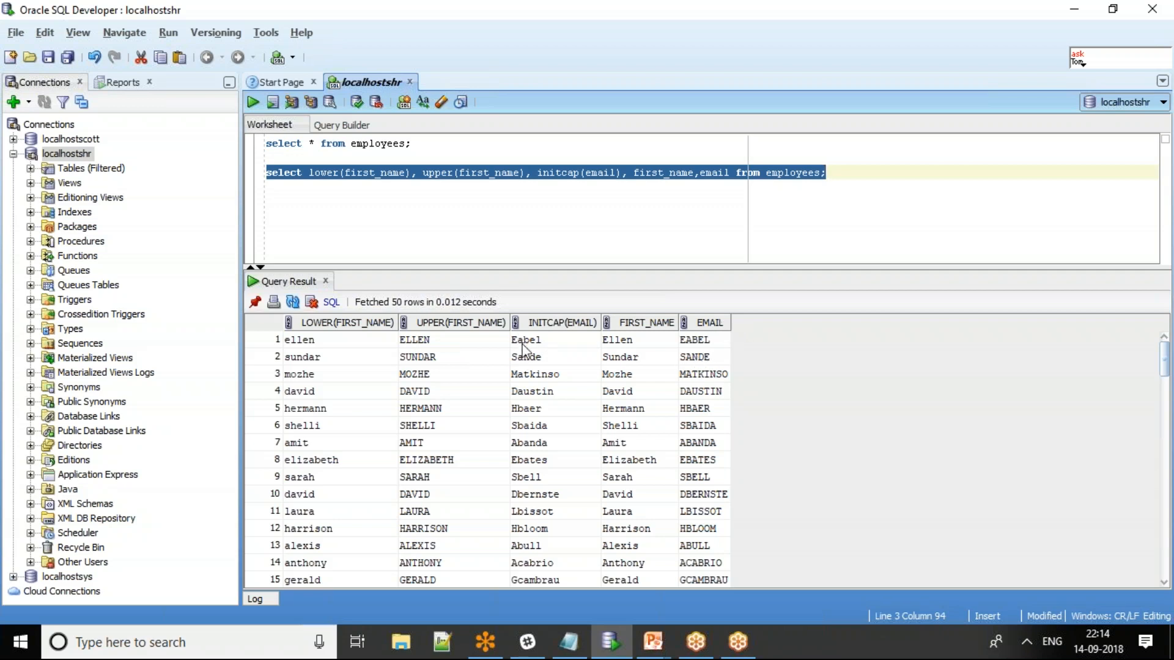
mouse_move(543, 350)
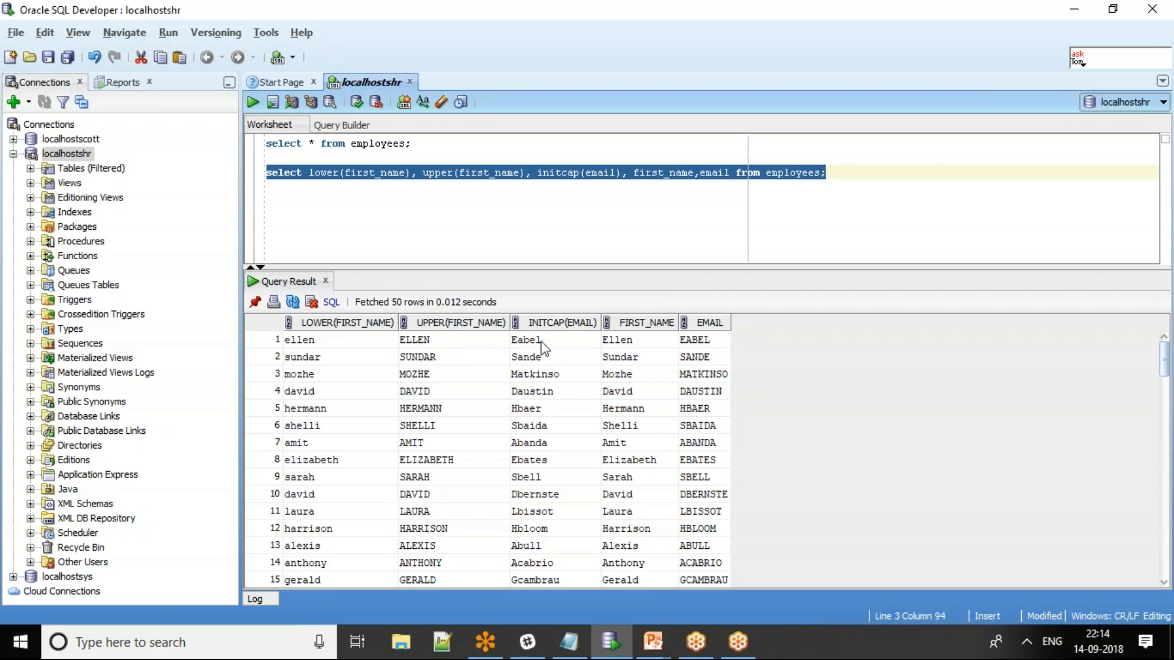
mouse_move(574, 202)
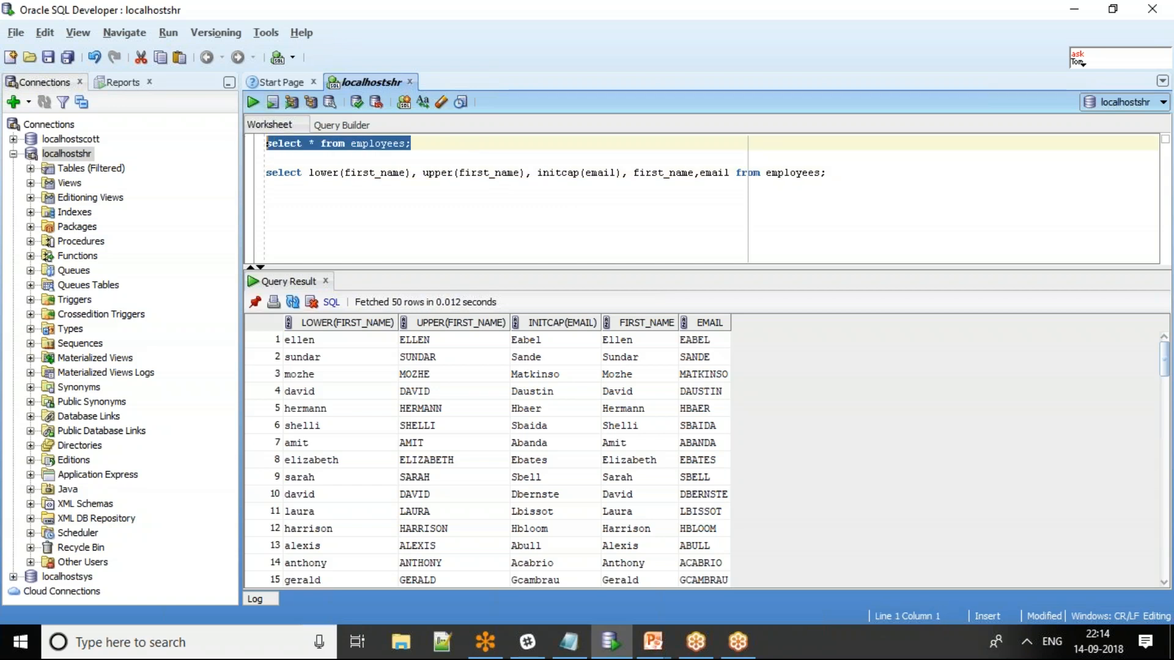
- Re-run 'select * from employees;' to show all employee rows
click(253, 102)
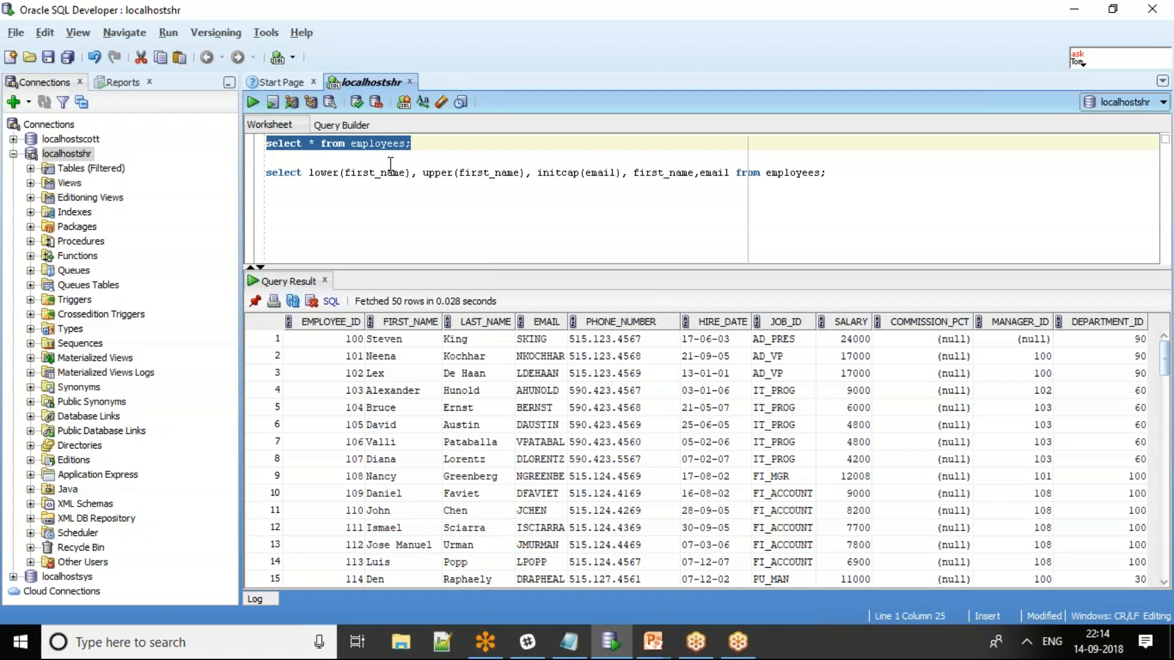
mouse_move(388, 327)
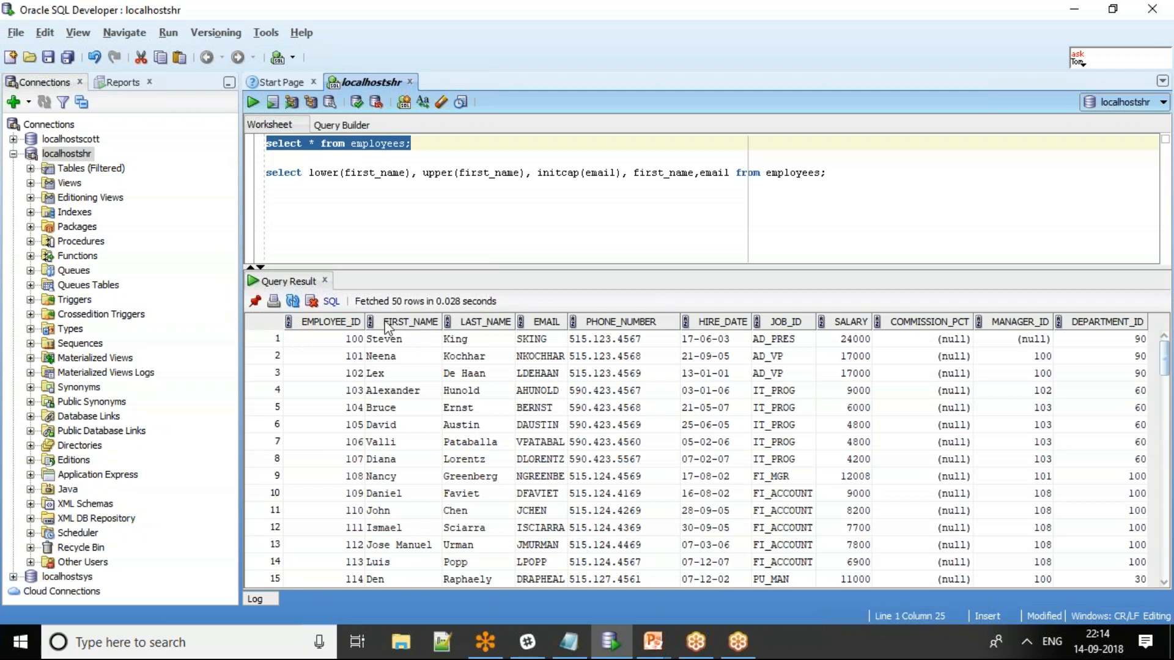
mouse_move(382, 423)
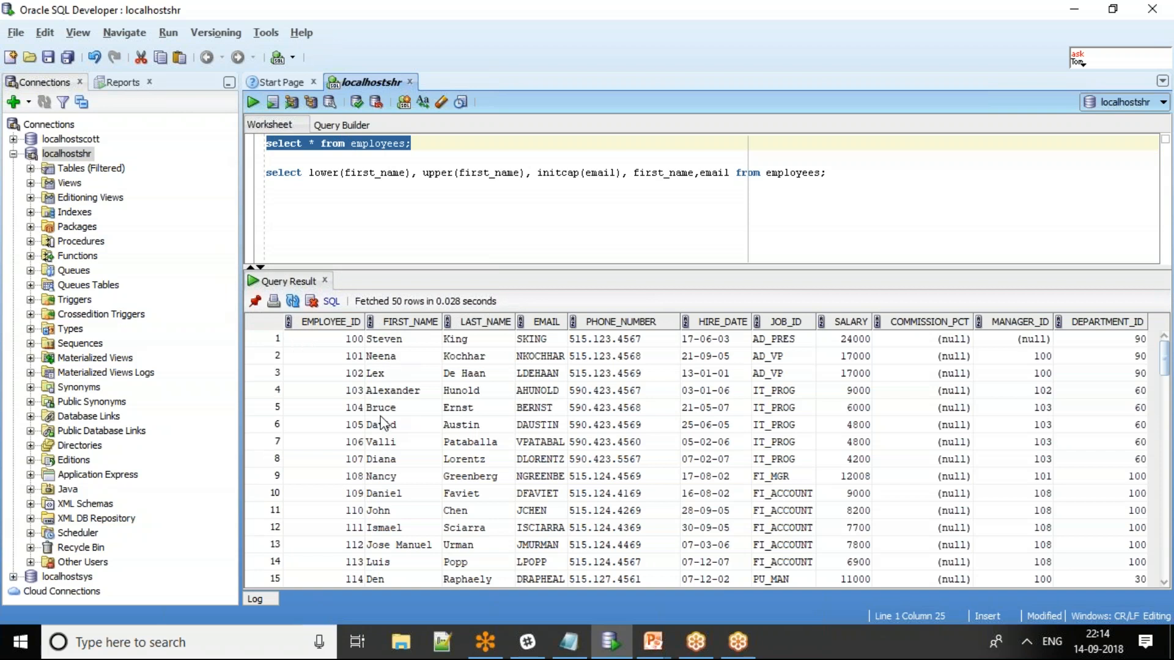
mouse_move(389, 509)
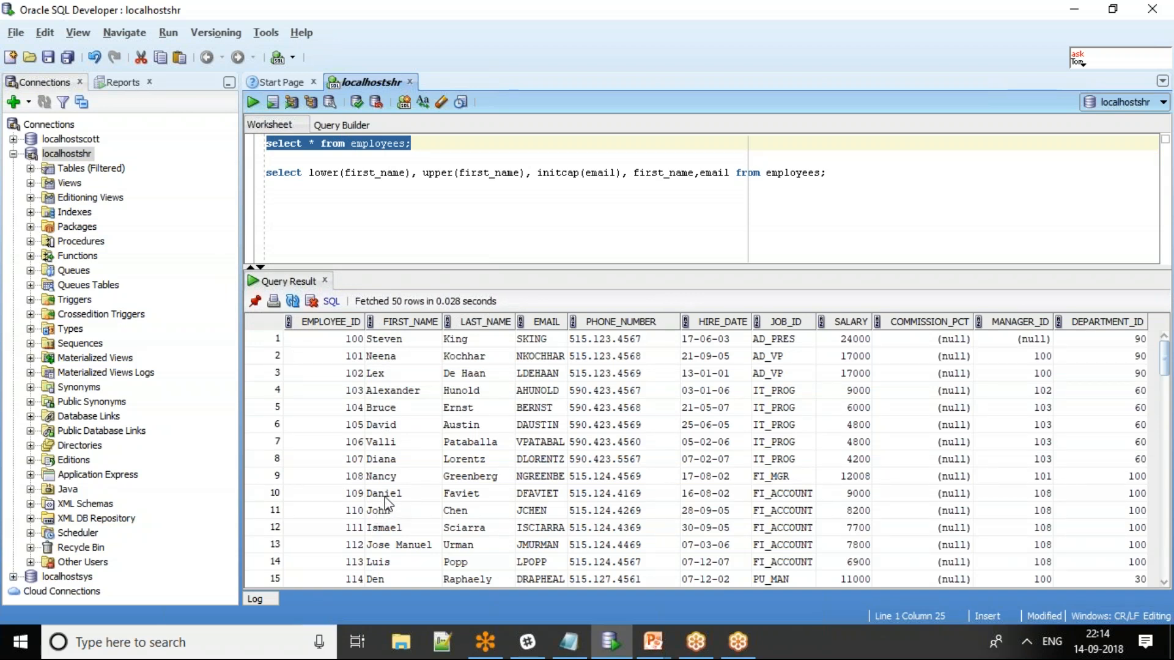
mouse_move(388, 517)
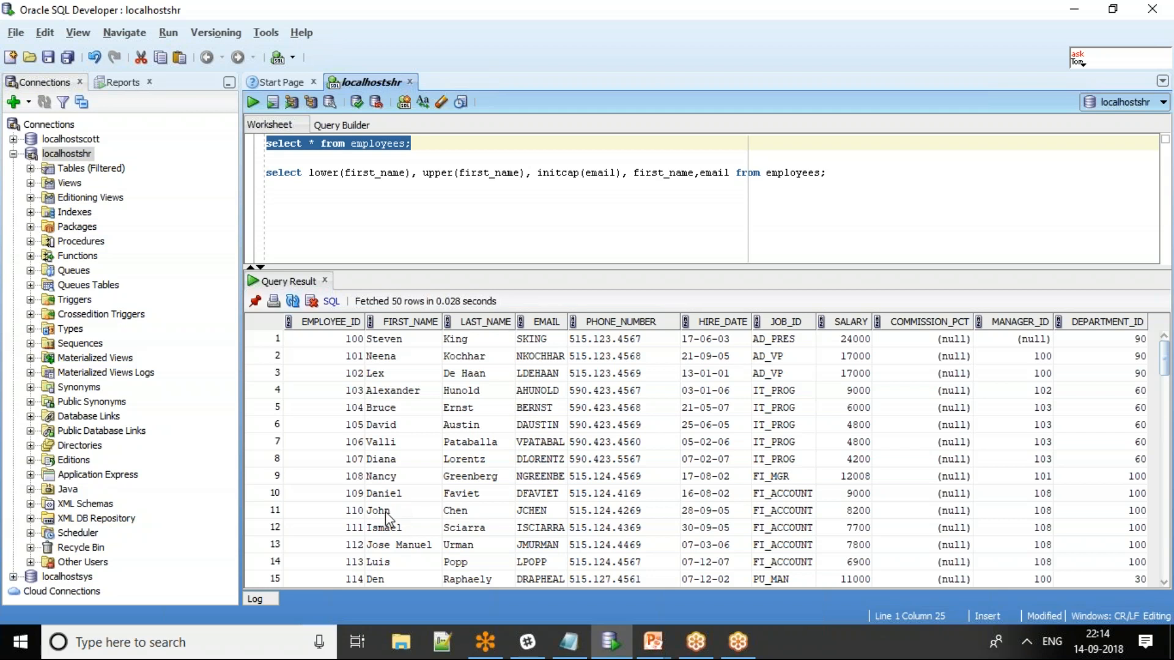
mouse_move(414, 493)
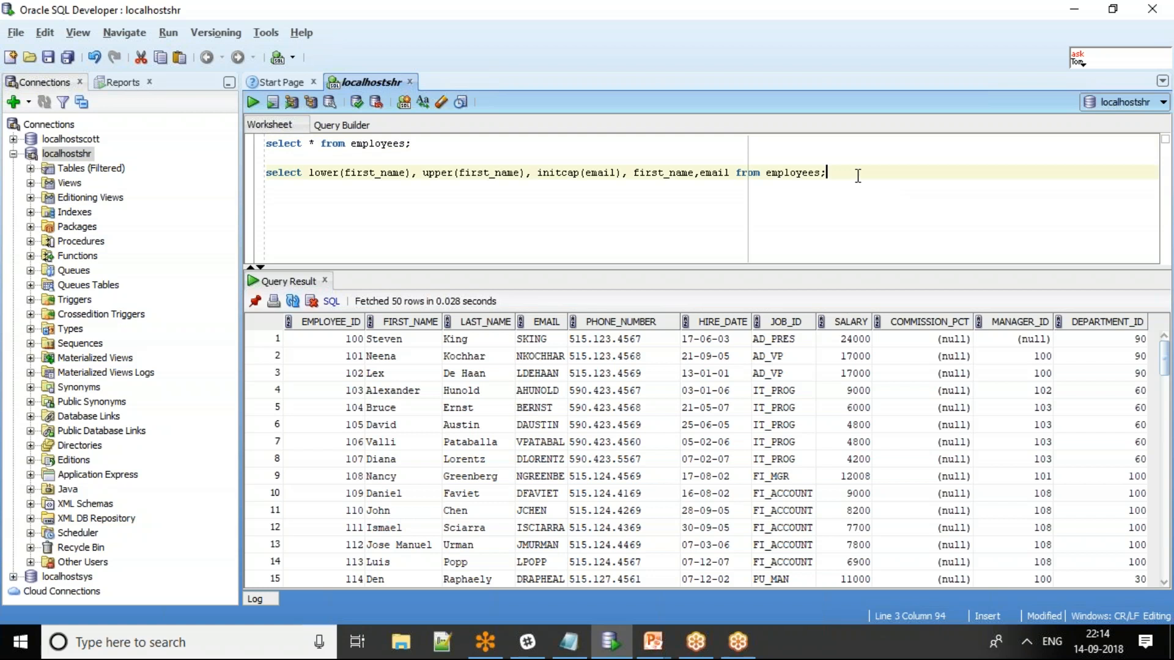
- Type and run 'select * from employees where lower(first_name) = 'john'', returning three rows
text(s)
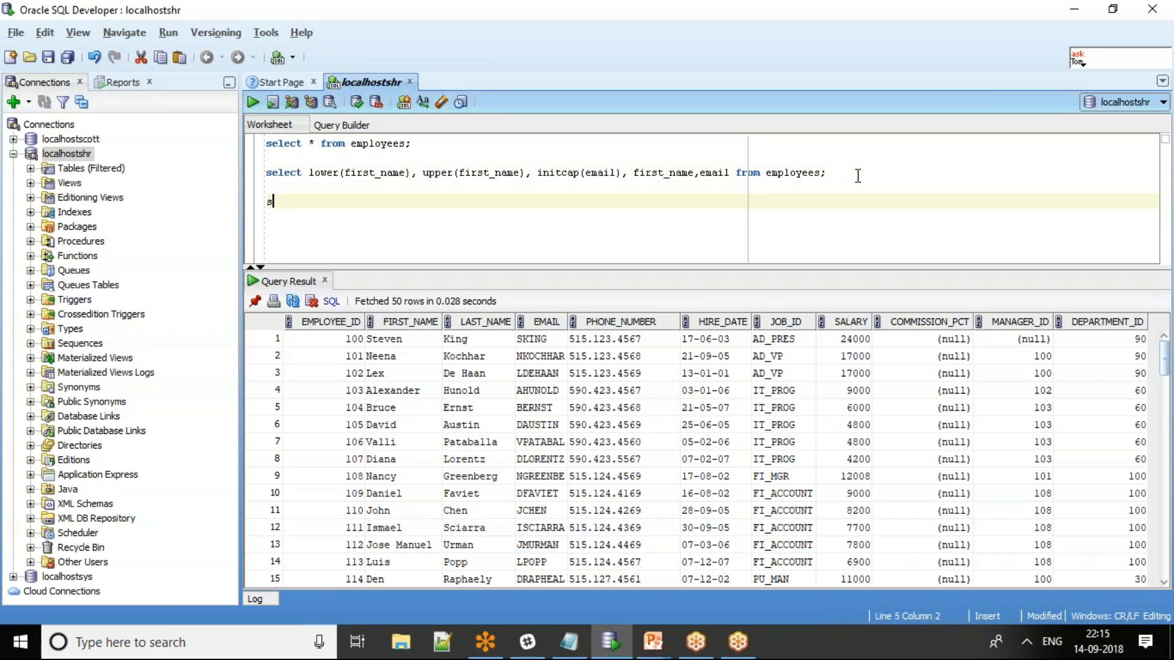
text(elect)
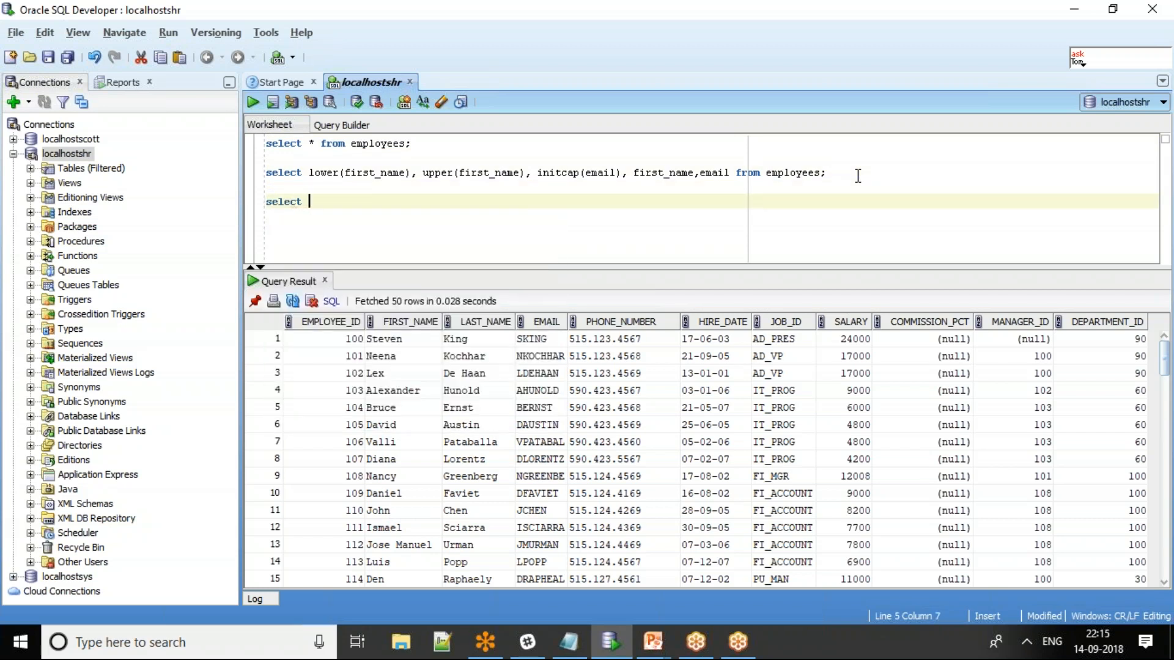
text(* from)
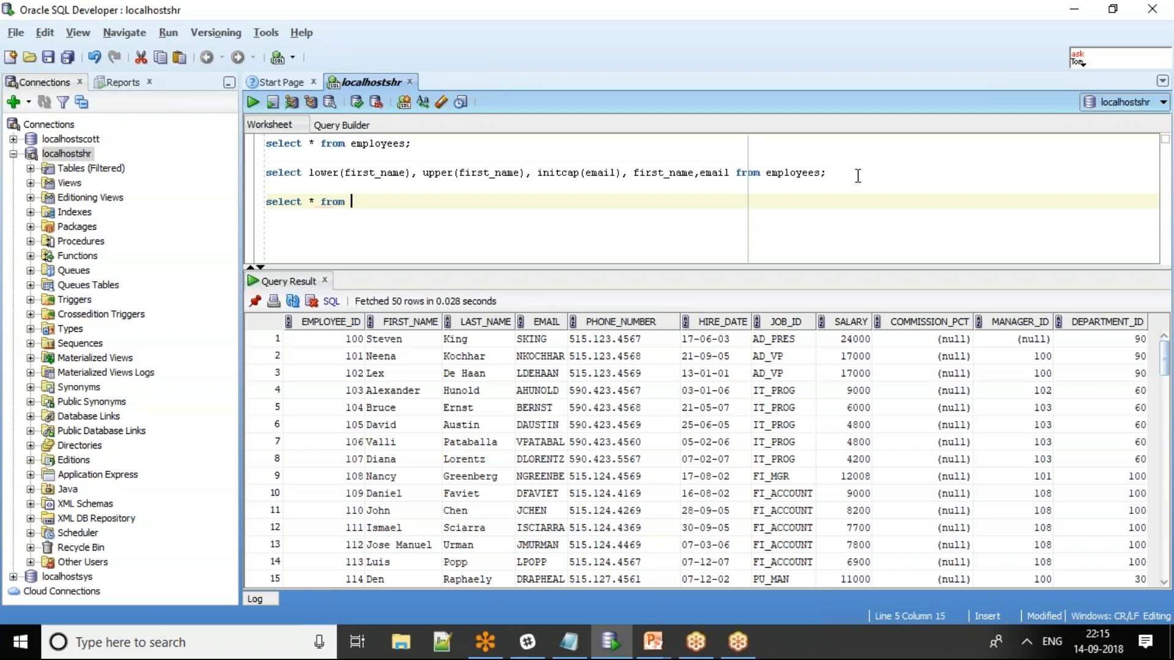
text(employees)
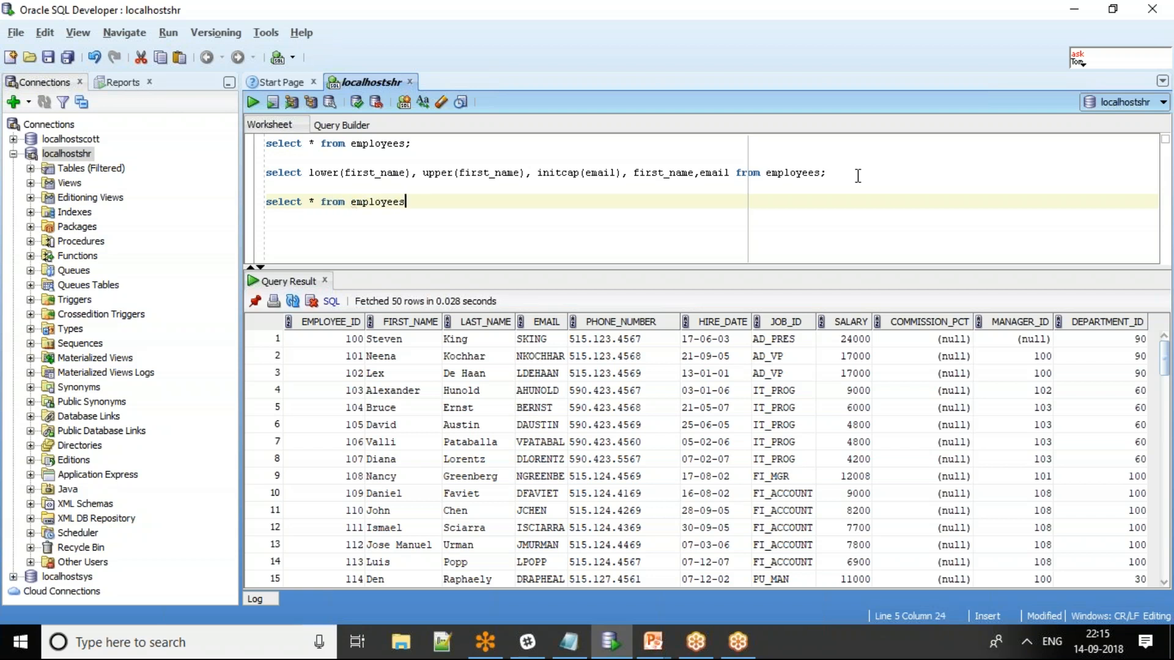
text(wer)
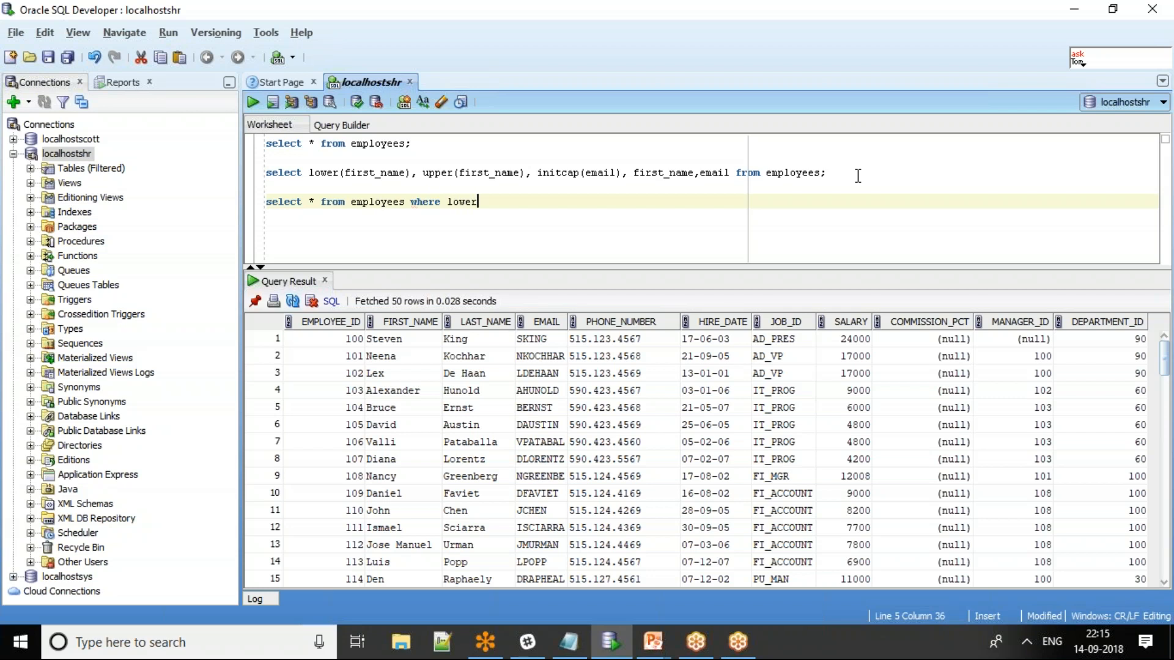
text((fi)
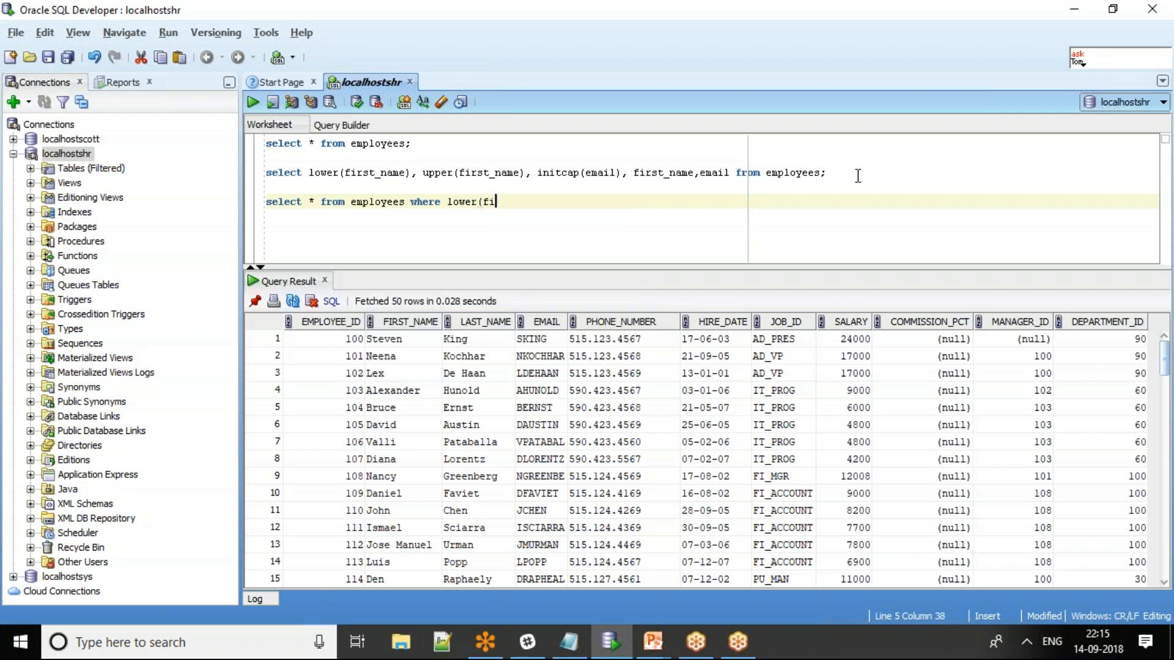
text(rst_name))
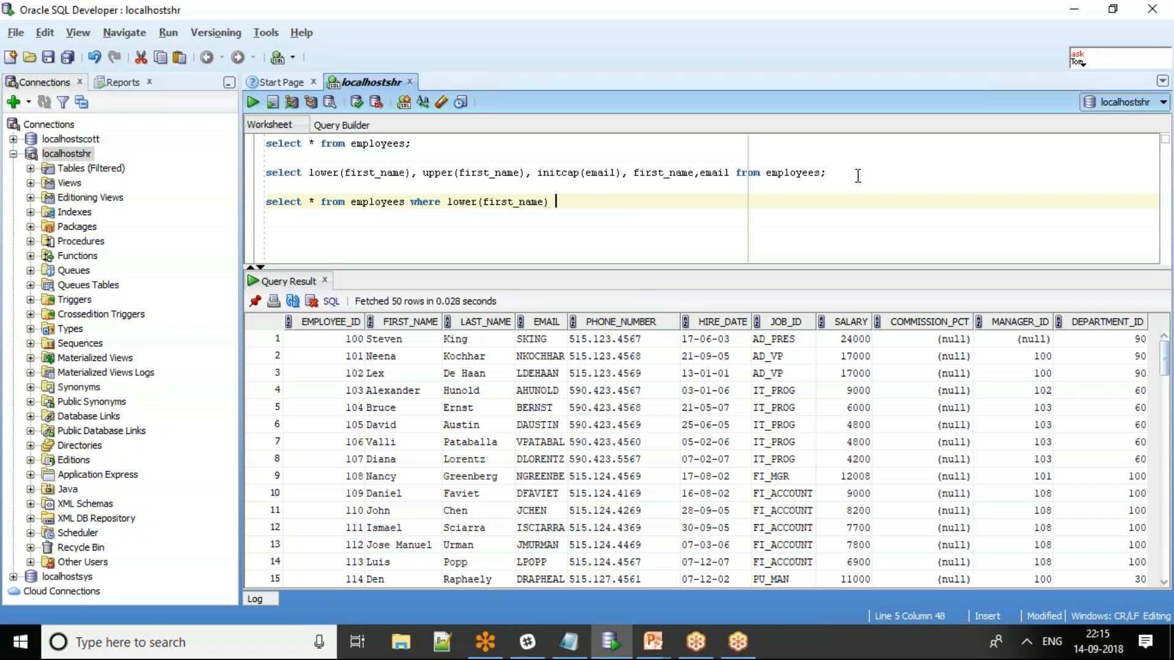
text(= 'john)
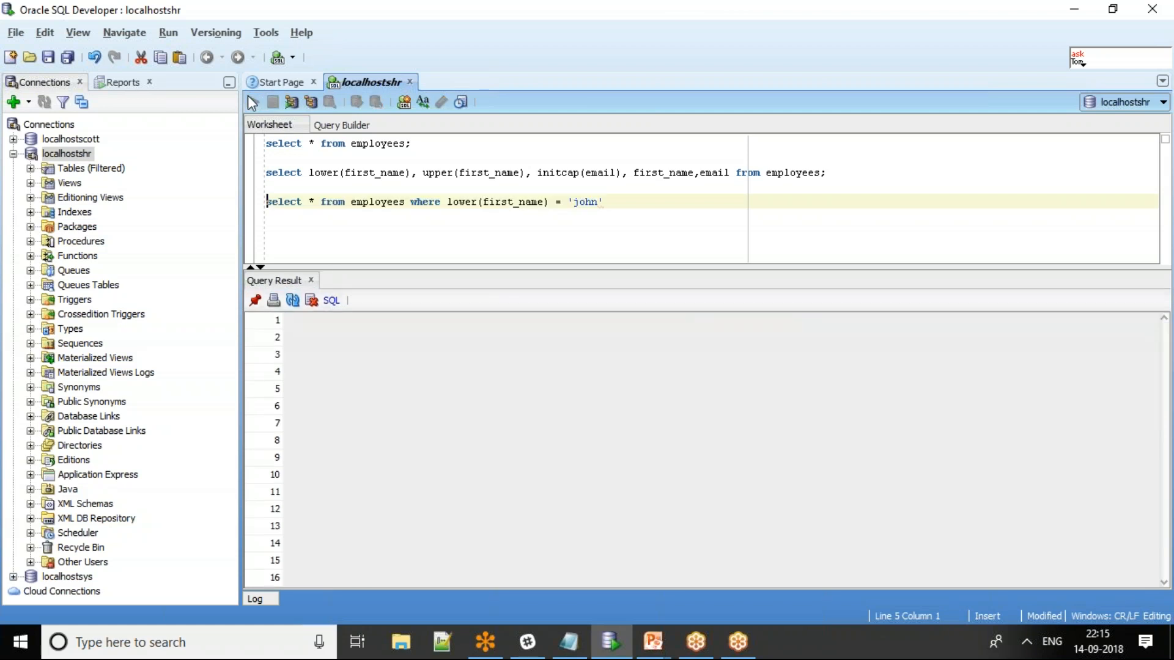
click(253, 103)
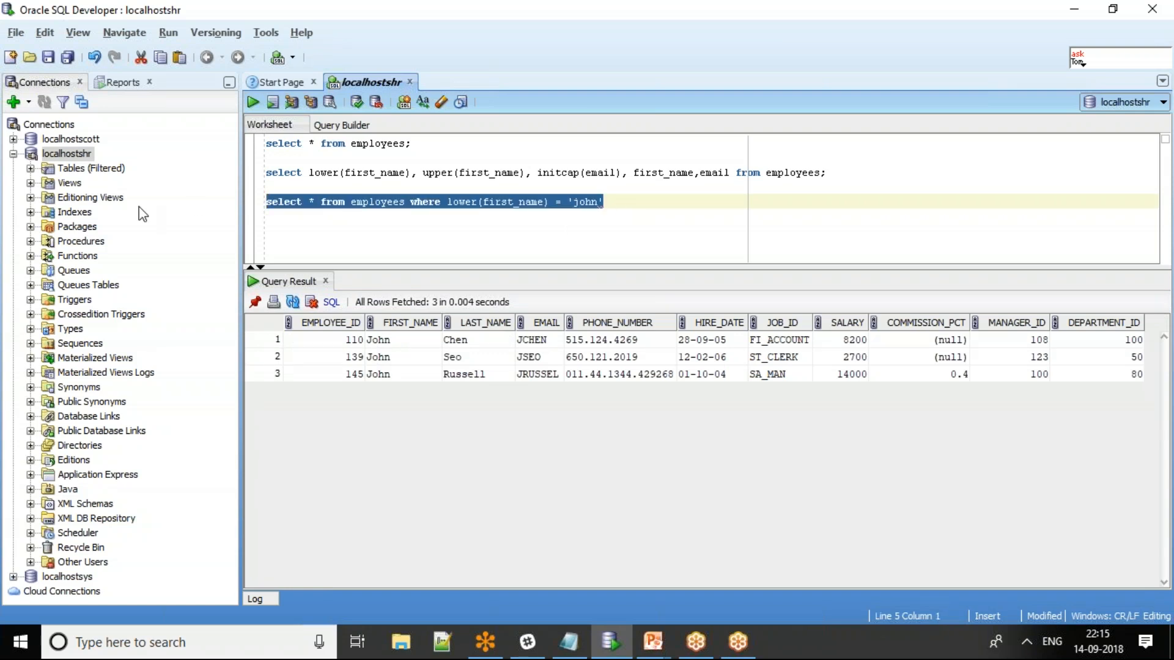
- Copy the filter query, drop lower(), change 'john' to 'John', and run it
click(667, 201)
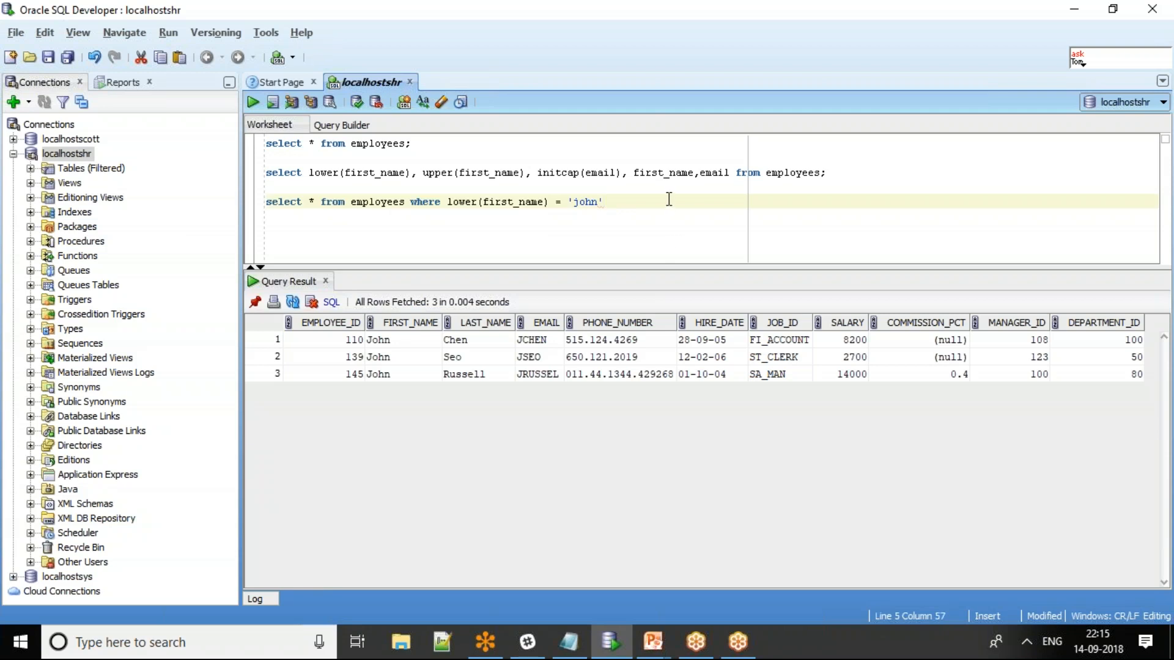
text(select * from employees where lower(first_name) = 'john')
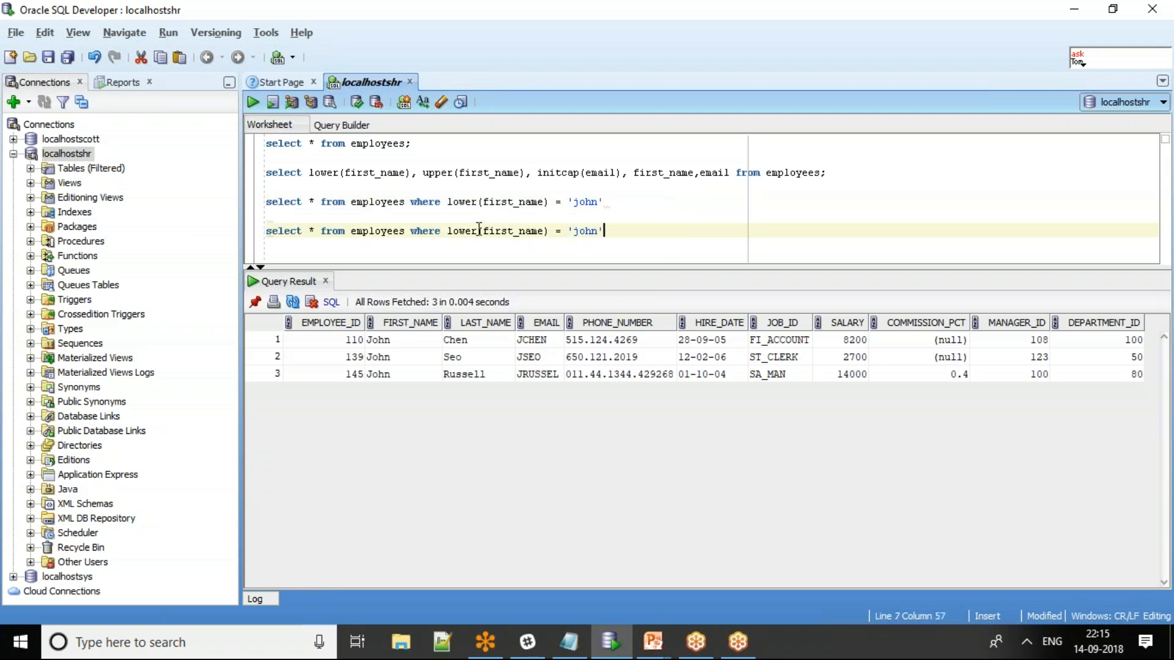
double_click(463, 230)
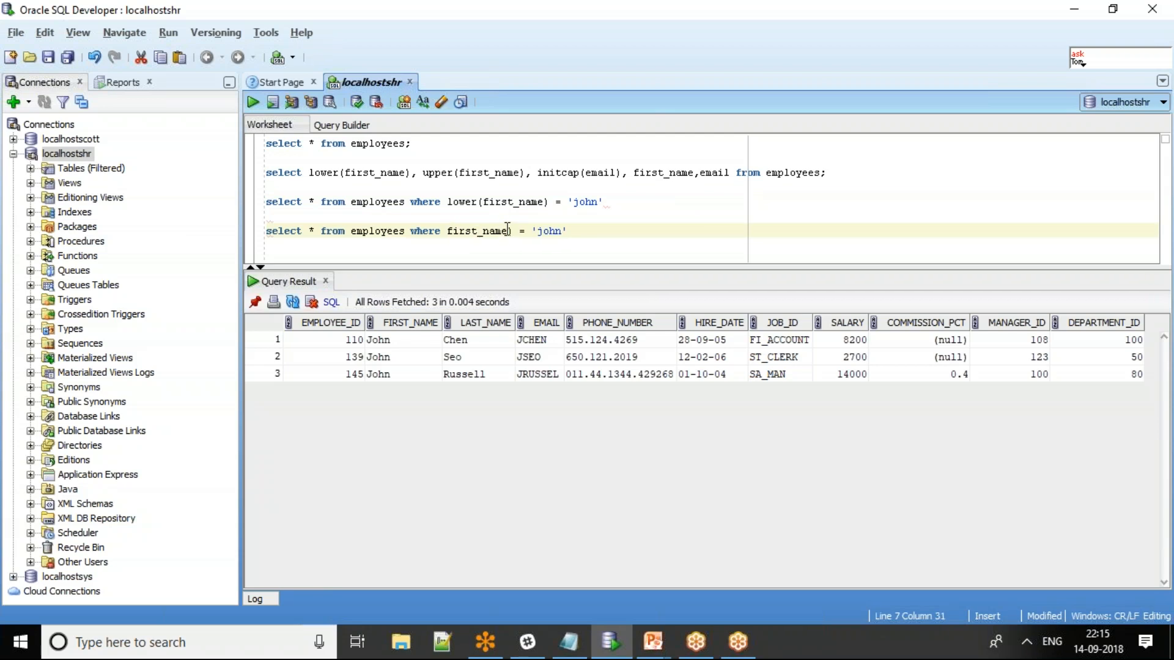
double_click(544, 230)
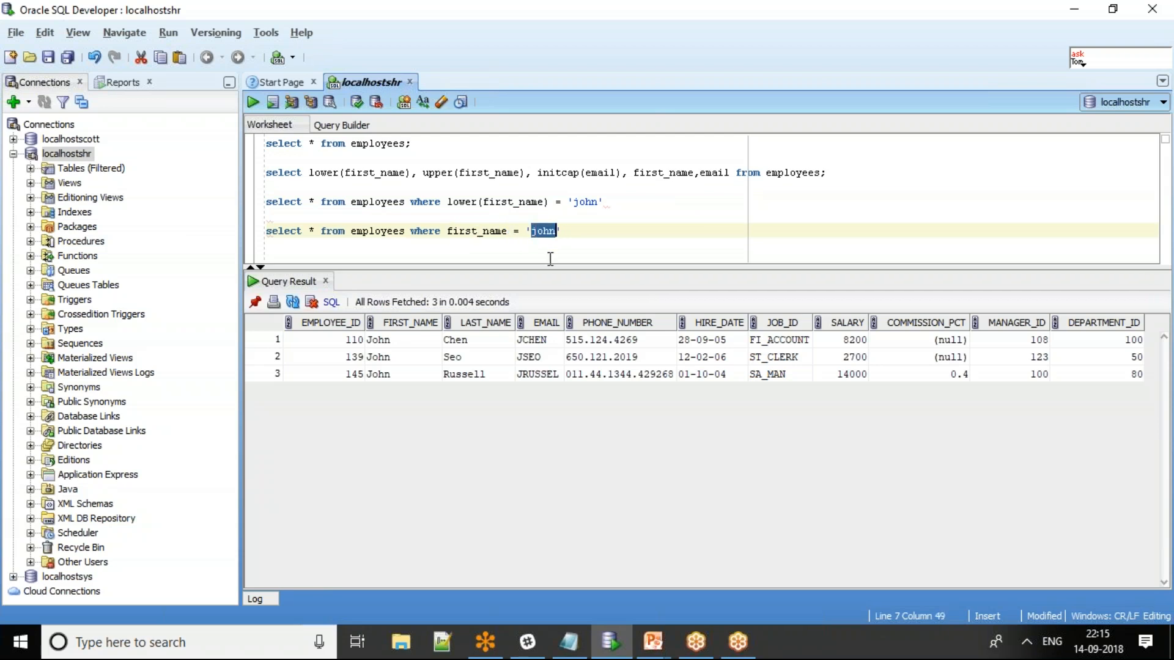
text(J0)
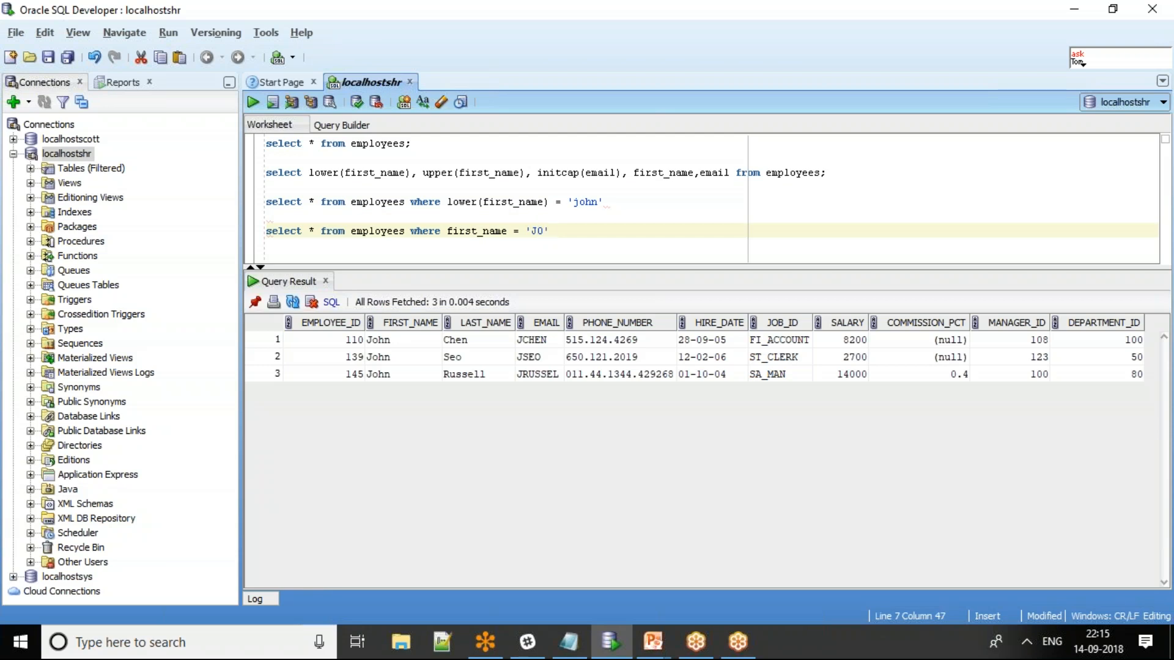
text(hn)
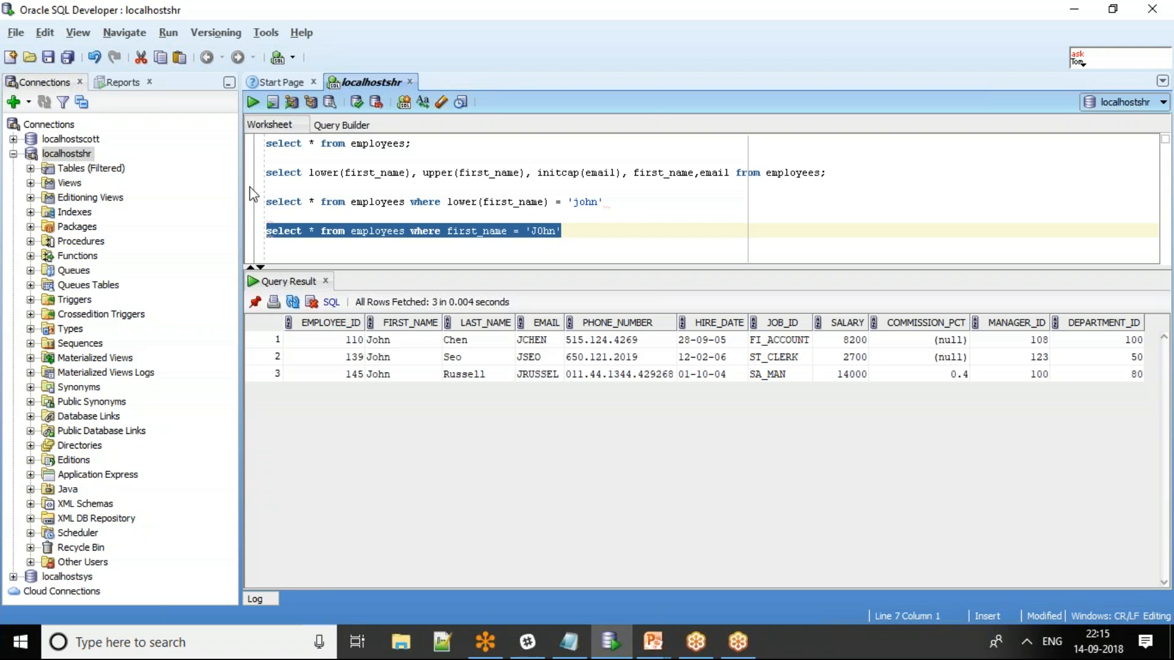
click(253, 102)
text(o)
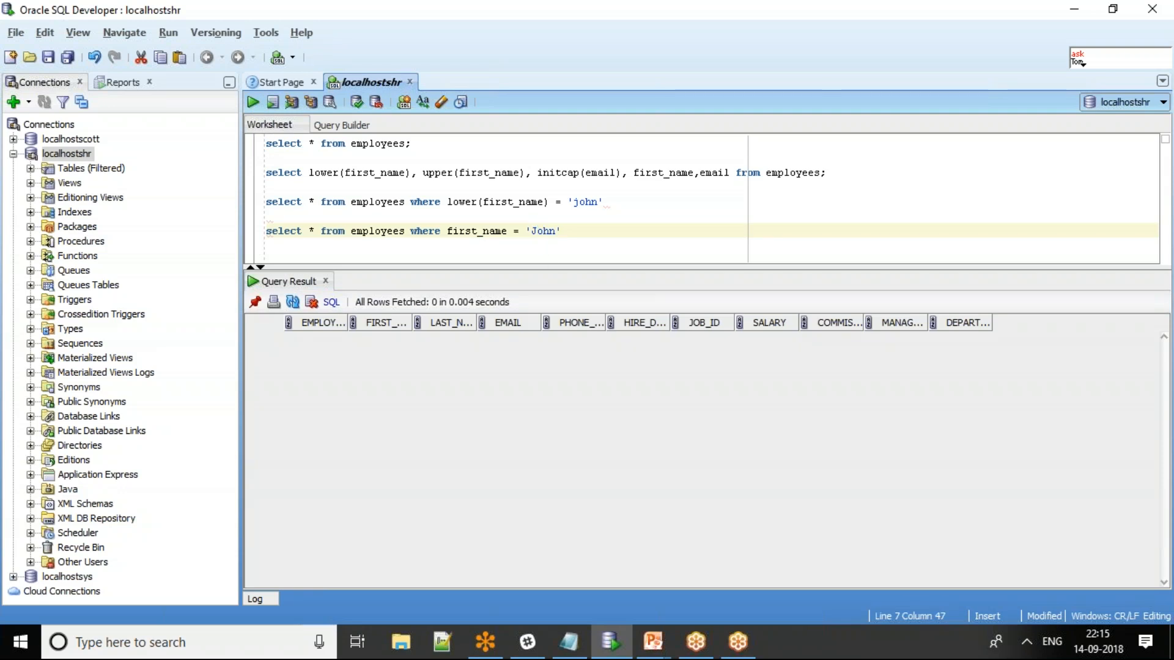
triple_click(411, 230)
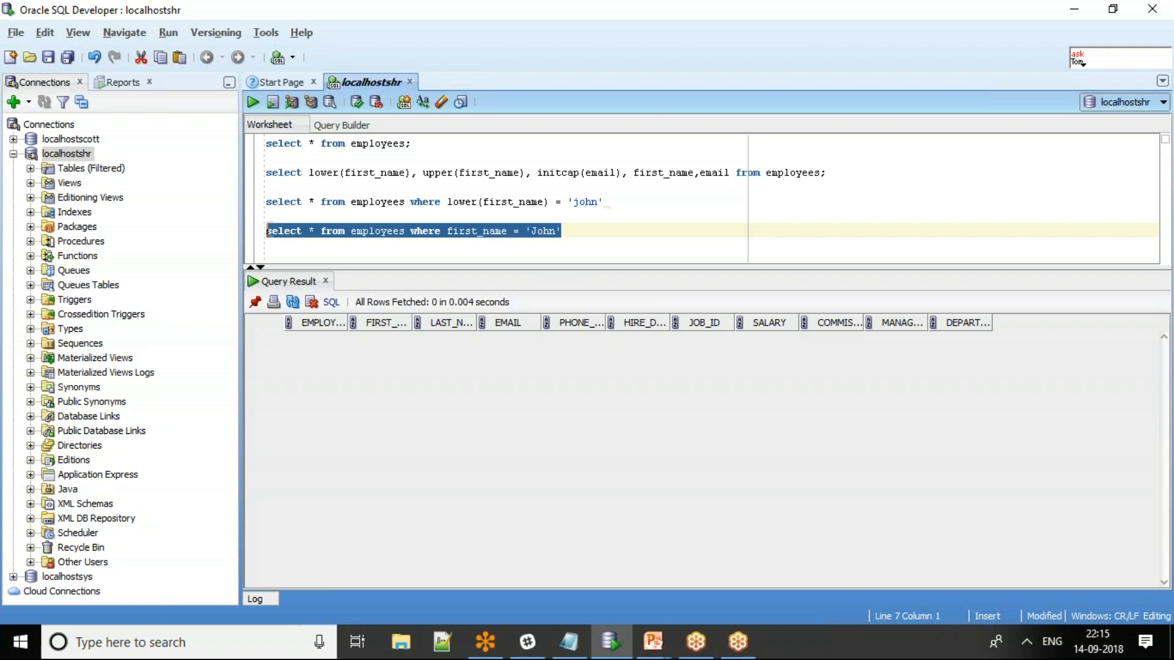
click(254, 103)
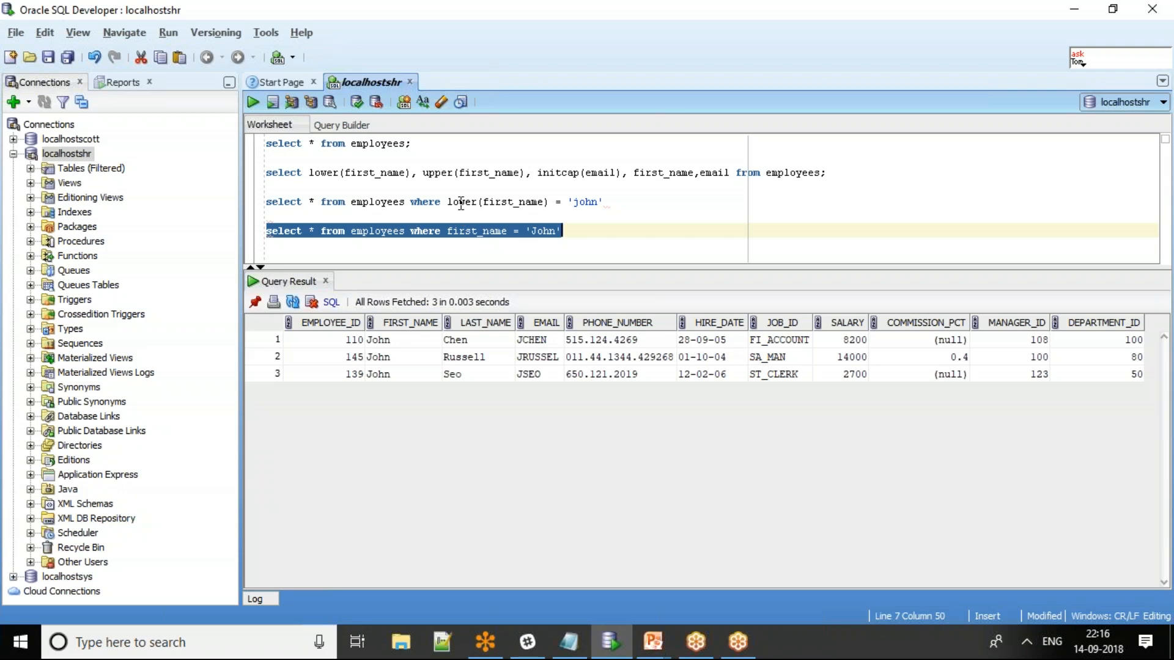
- Select the lower() call in the third query and click on the next line
double_click(461, 201)
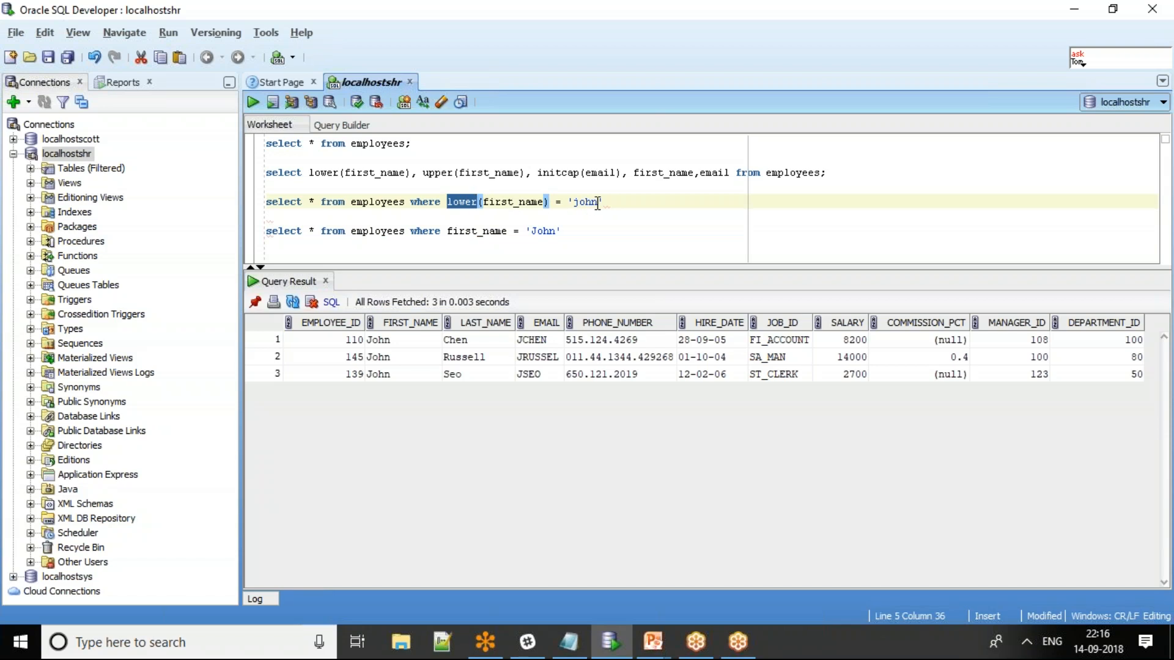
mouse_move(618, 217)
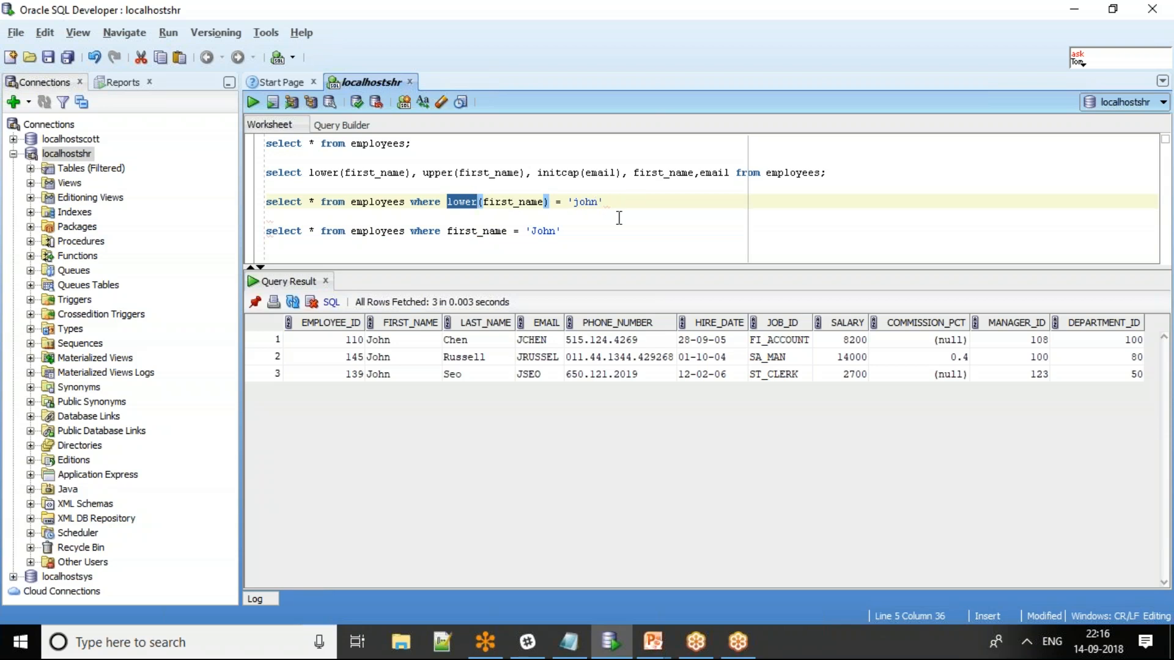
click(467, 216)
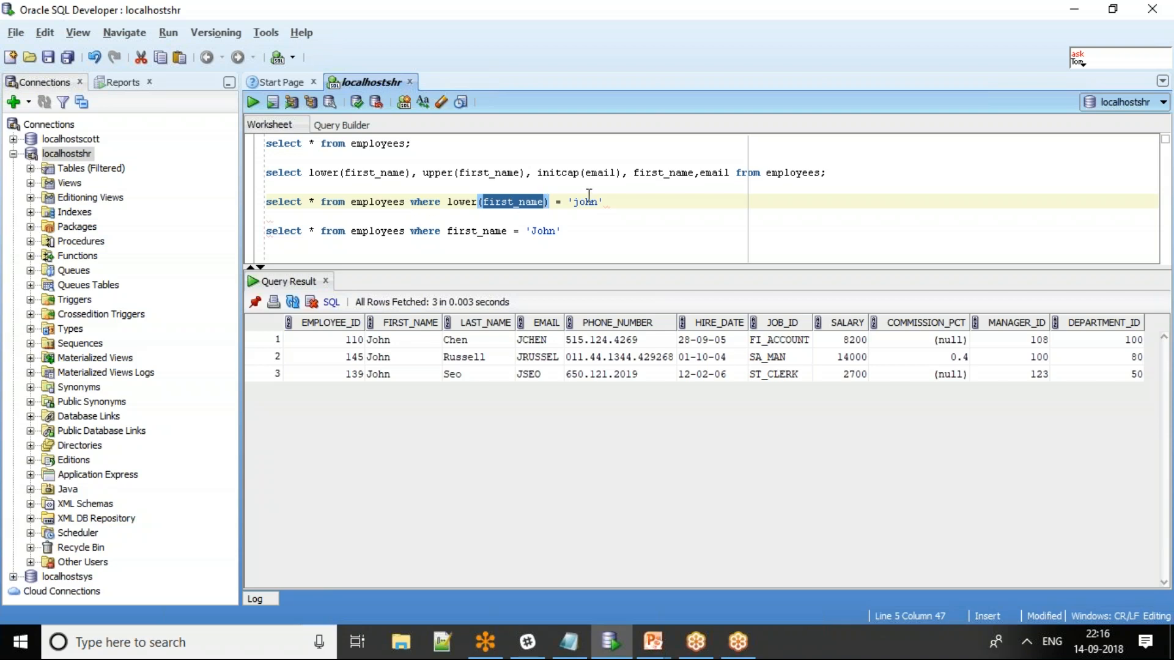
mouse_move(599, 186)
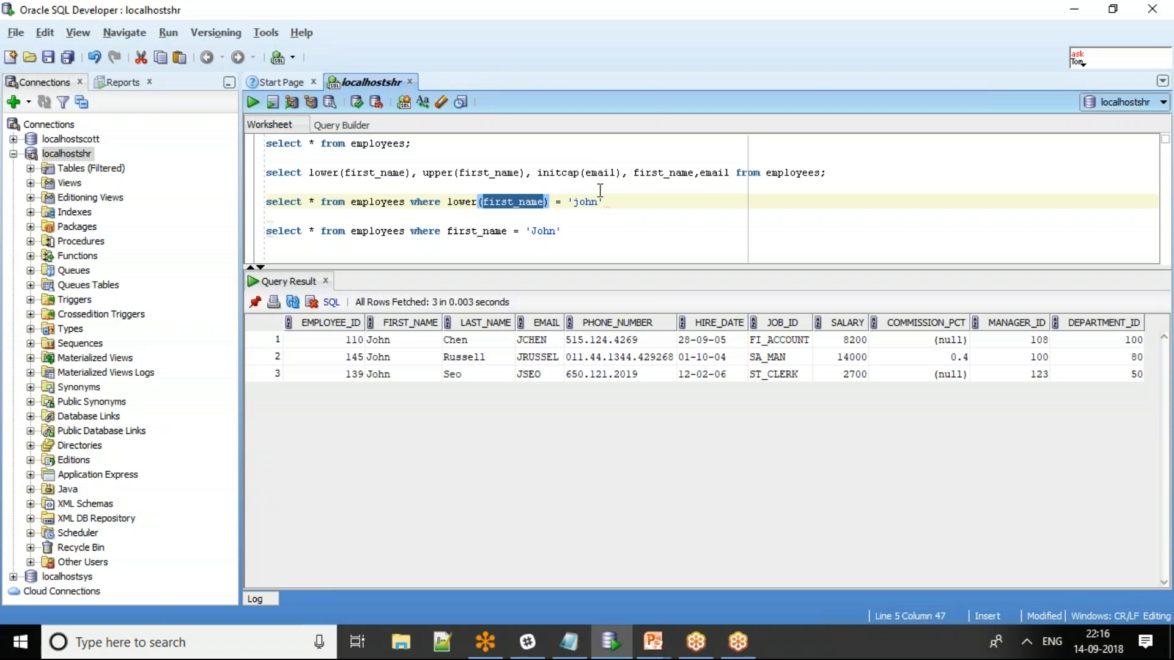
mouse_move(472, 203)
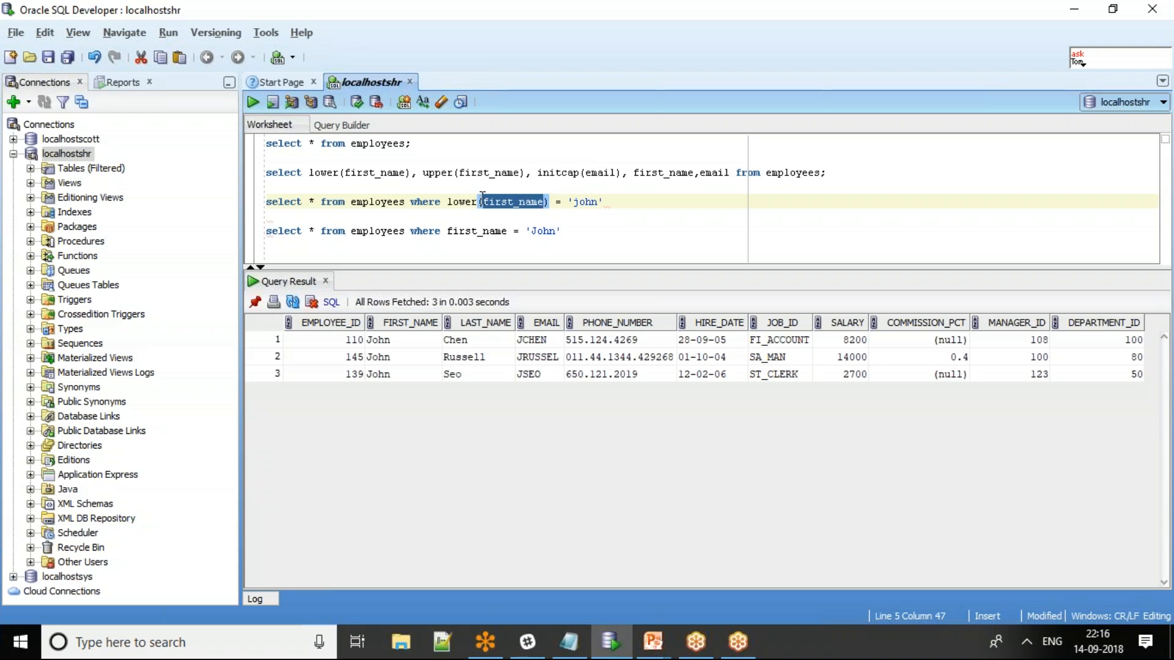
mouse_move(553, 207)
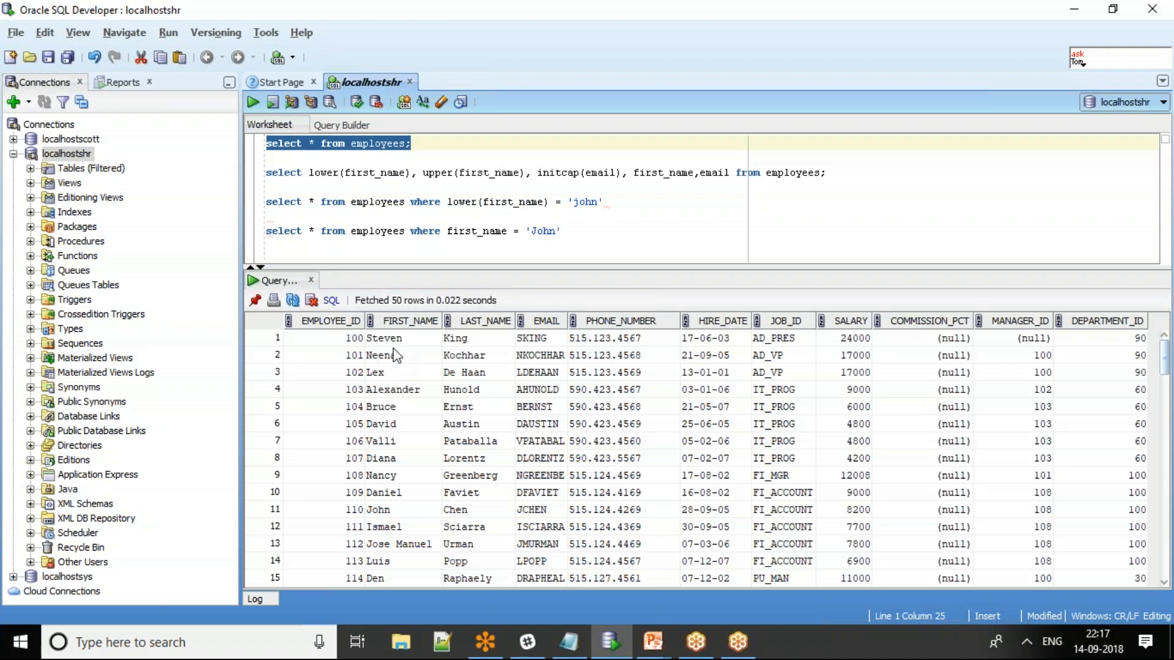
mouse_move(398, 353)
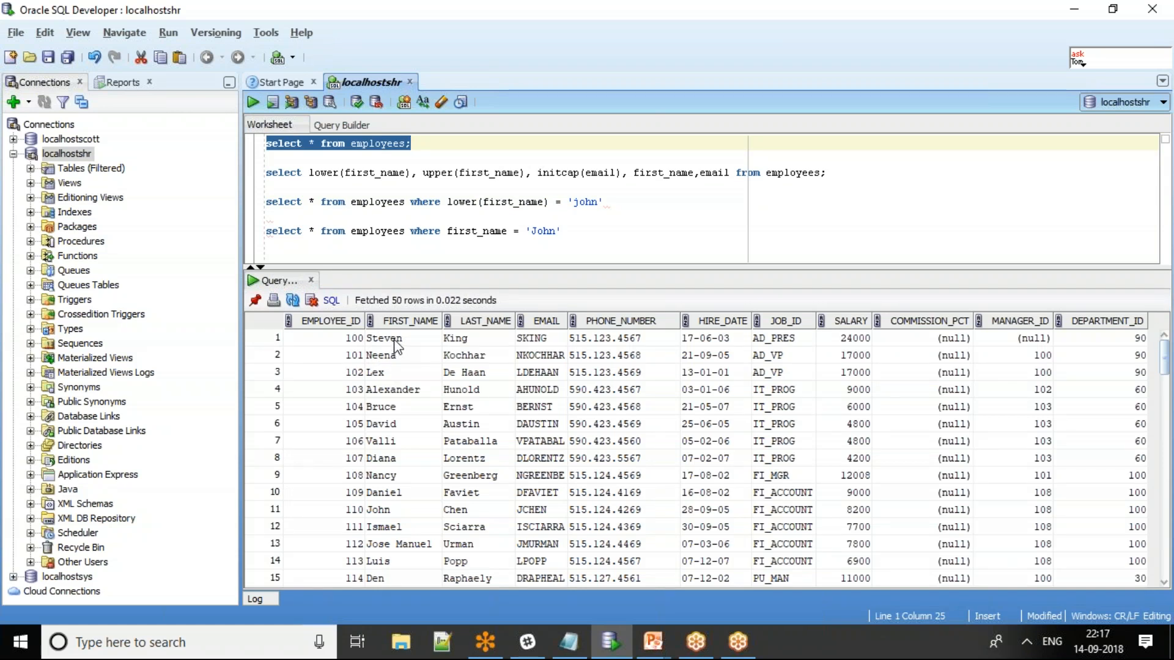
mouse_move(450, 352)
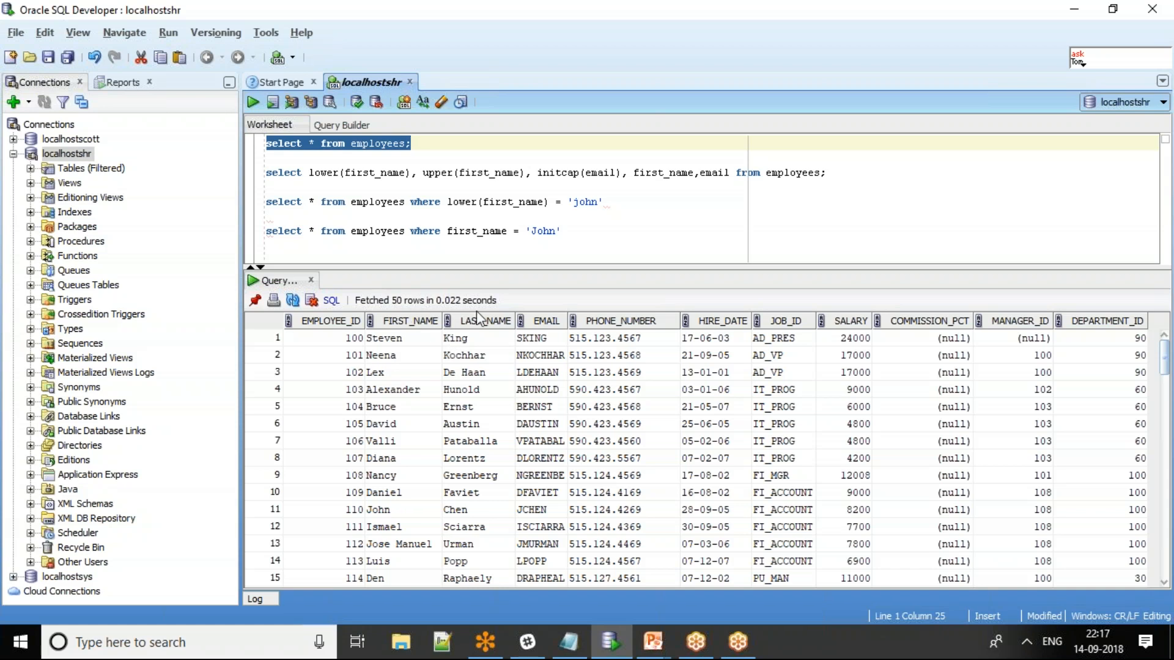
mouse_move(437, 325)
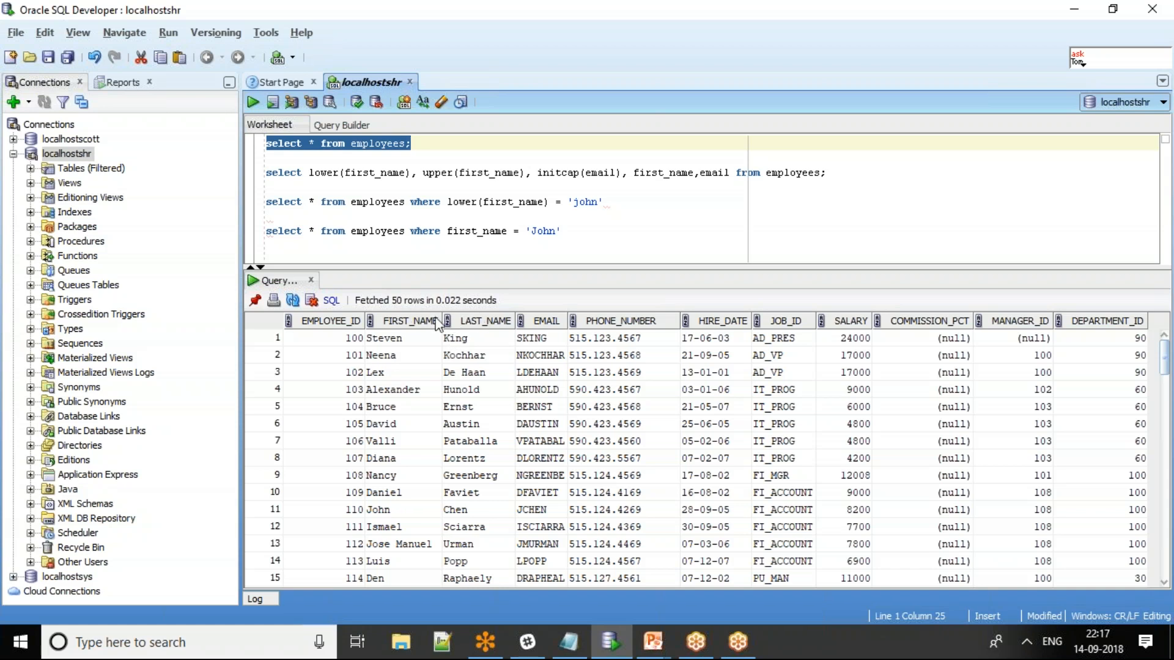
mouse_move(411, 337)
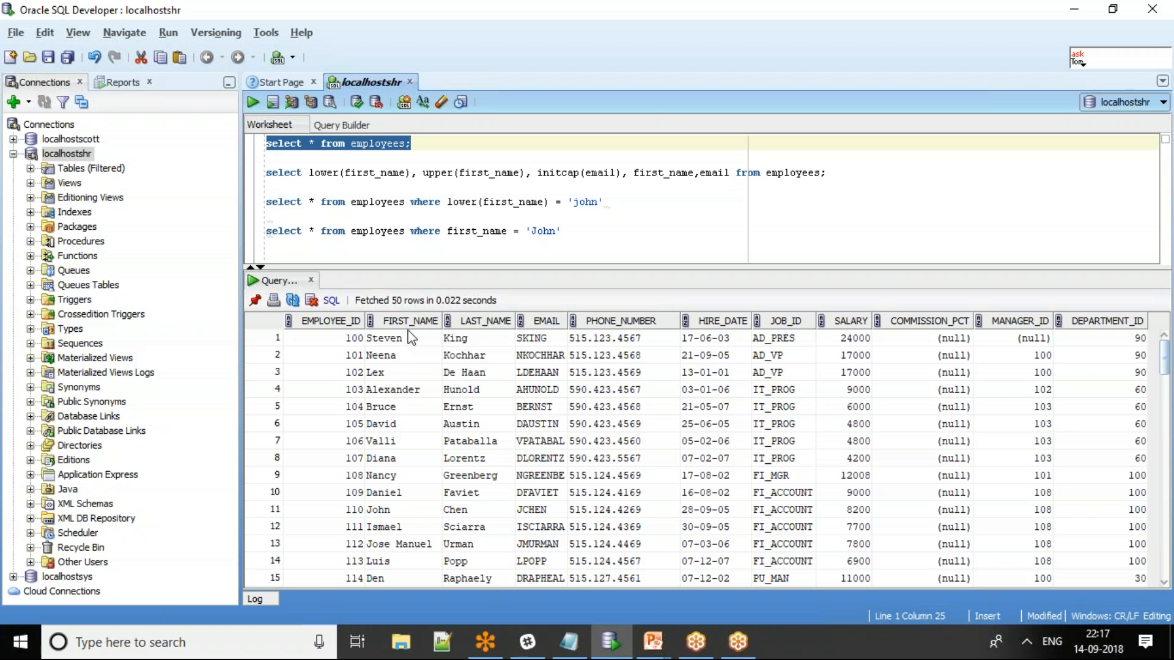
mouse_move(408, 341)
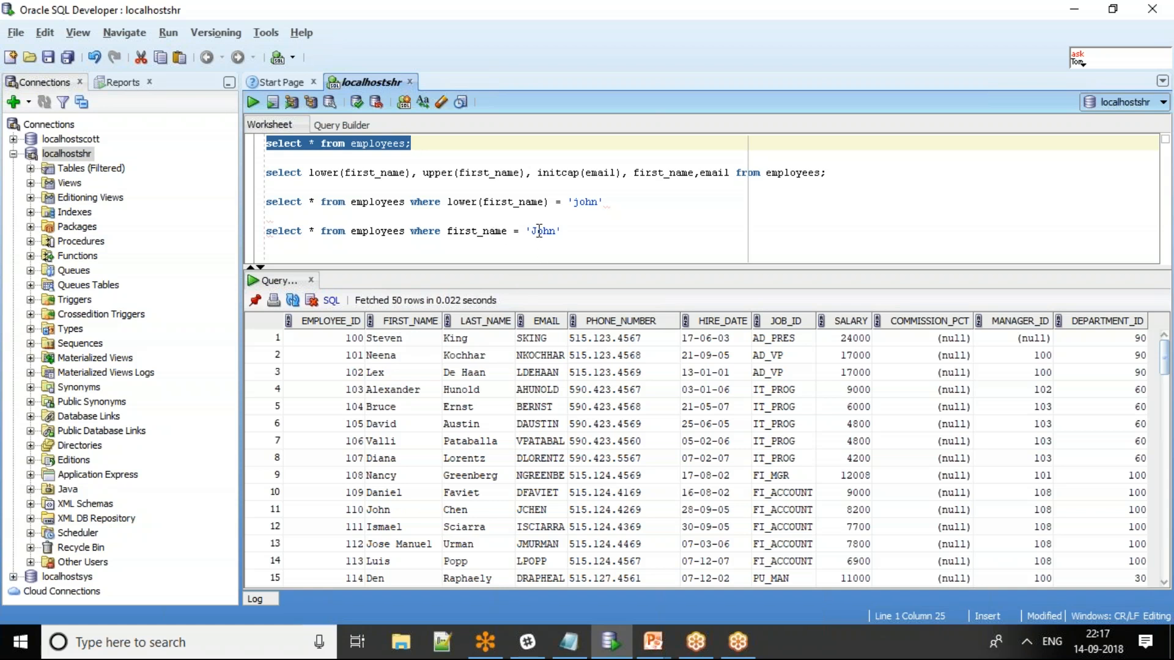
double_click(543, 230)
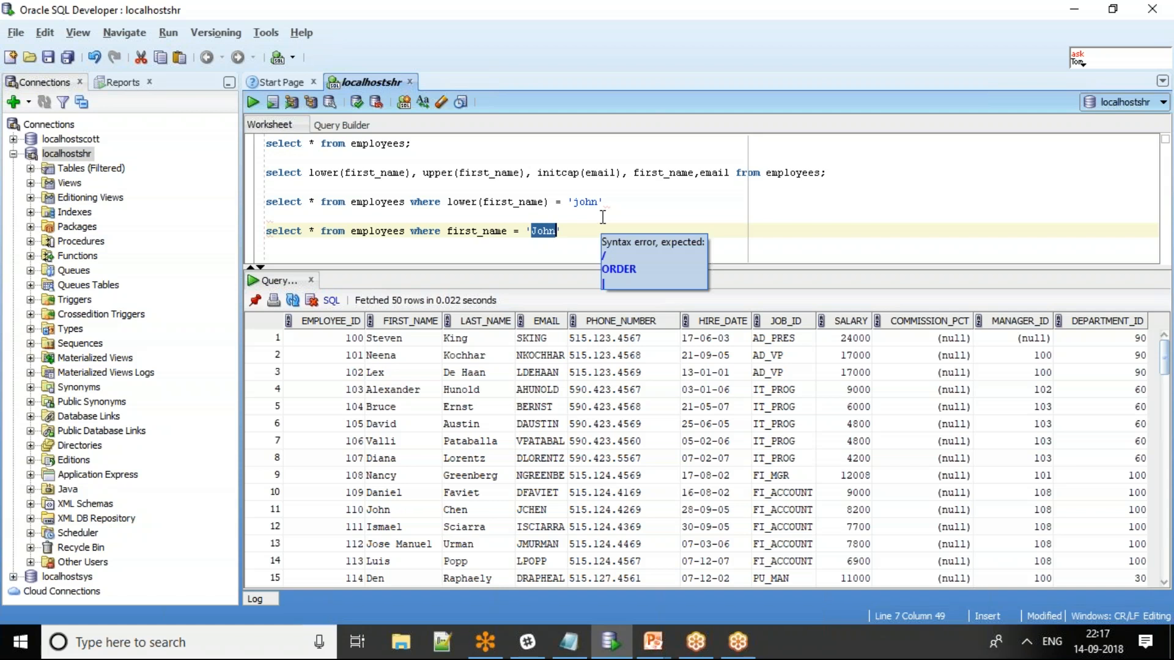
mouse_move(961, 621)
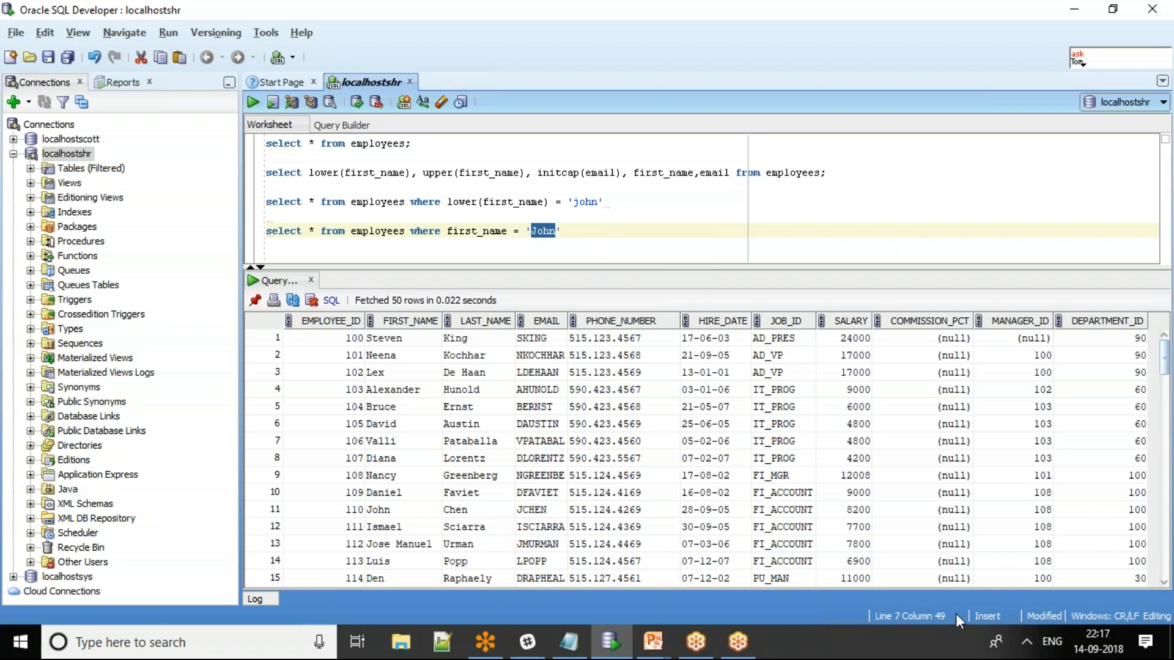